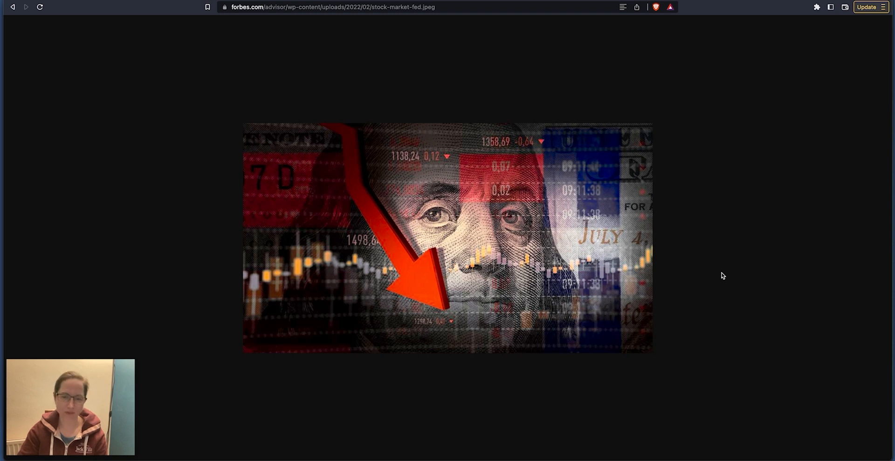
mouse_move(727, 277)
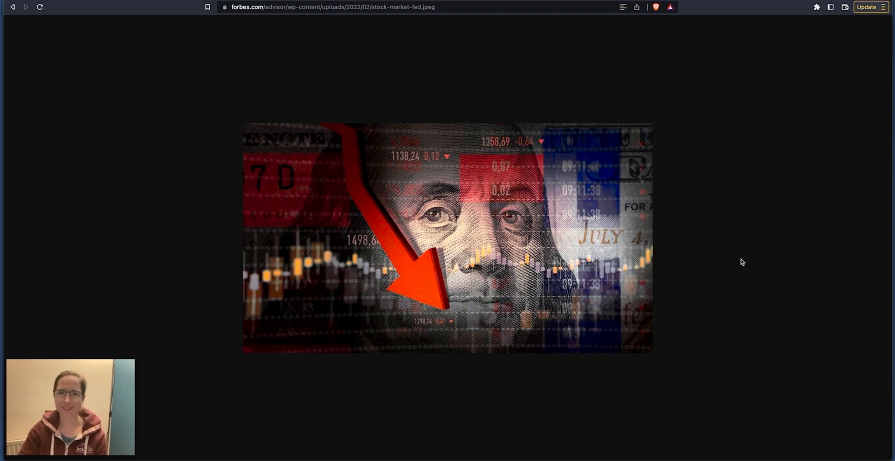
mouse_move(394, 129)
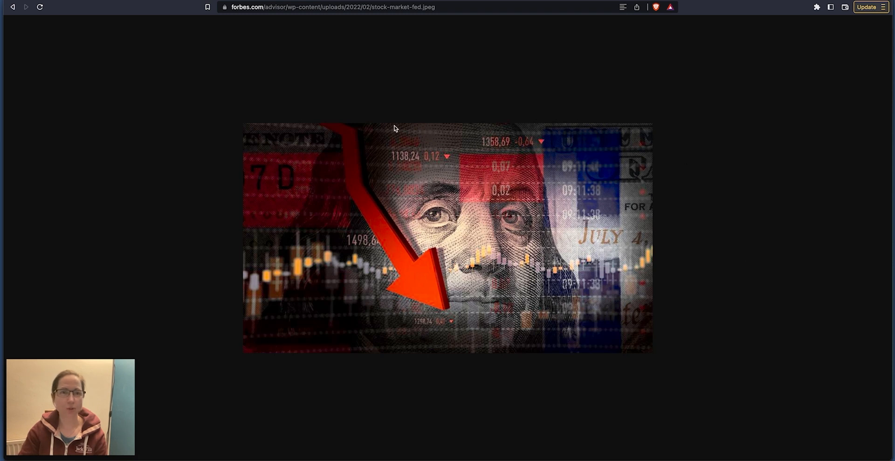
- Scroll The Kobeissi Letter's timeline down to older tweets on tax changes and the 2024 budget
left_click(332, 7)
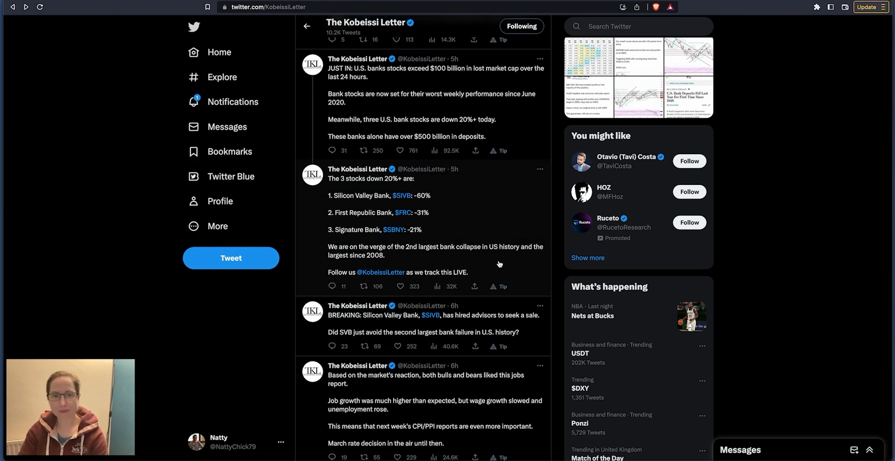
mouse_move(397, 206)
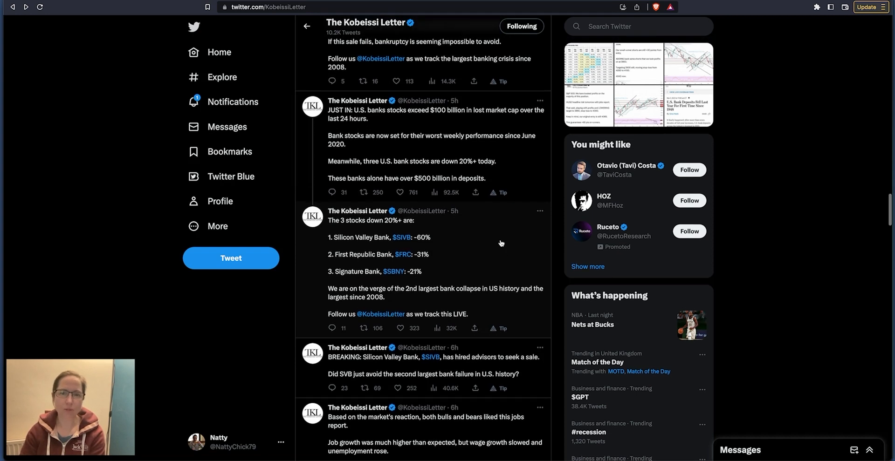
scroll("up", 3)
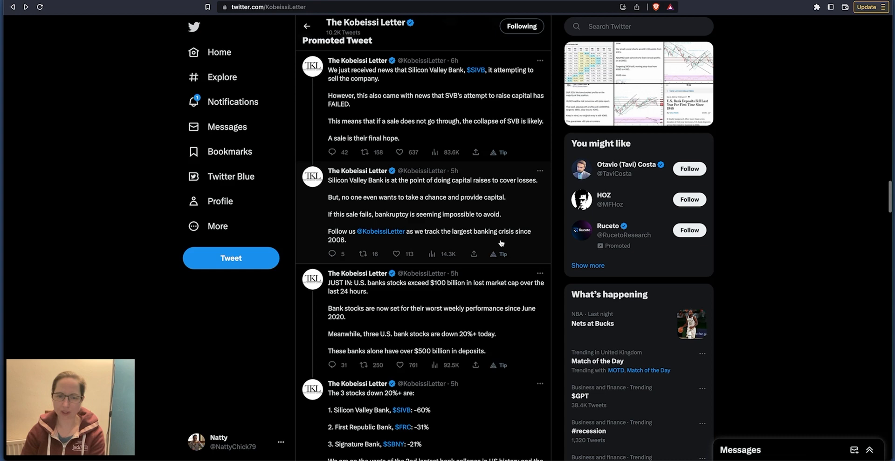
scroll("down", 3)
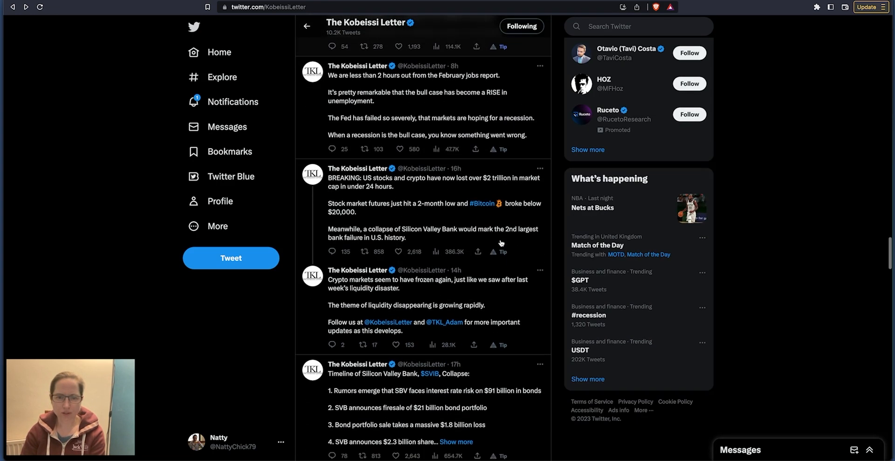
scroll("down", 3)
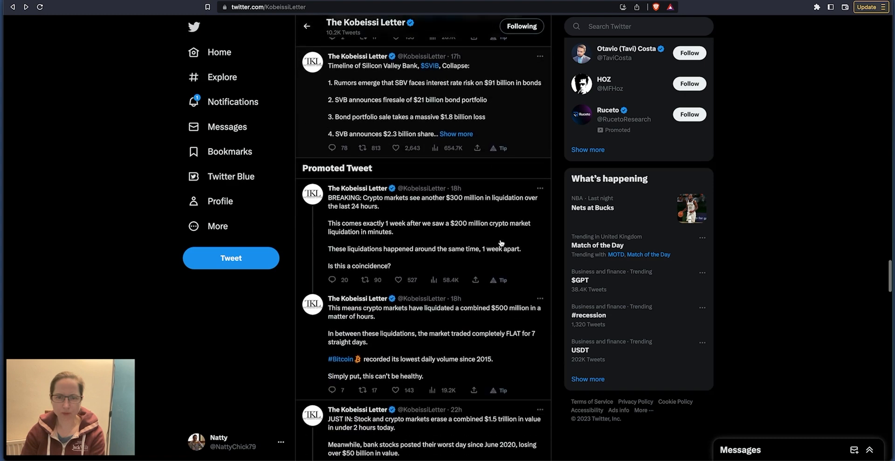
scroll("down", 3)
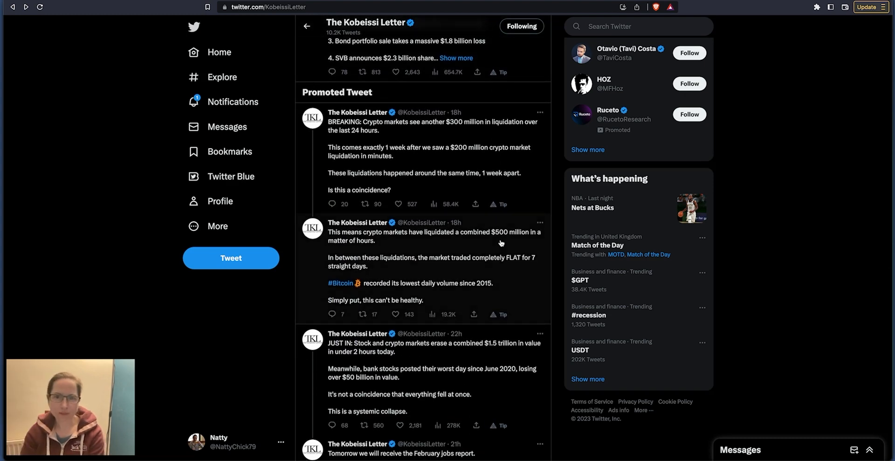
scroll("down", 3)
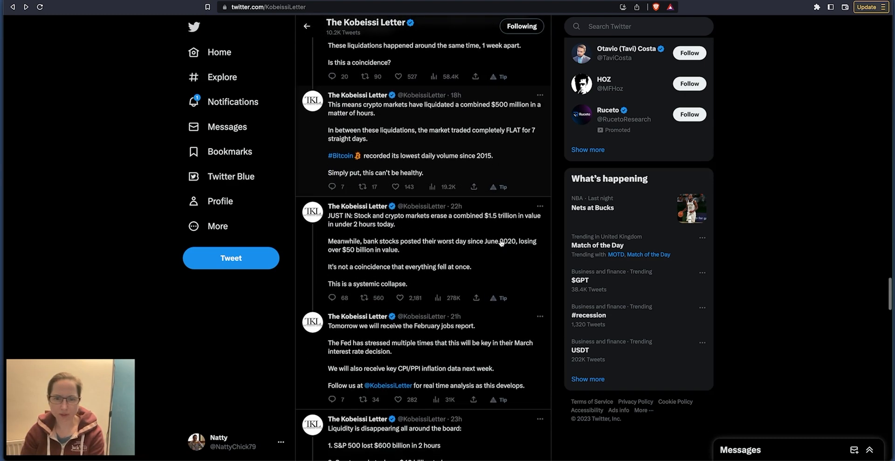
scroll("down", 3)
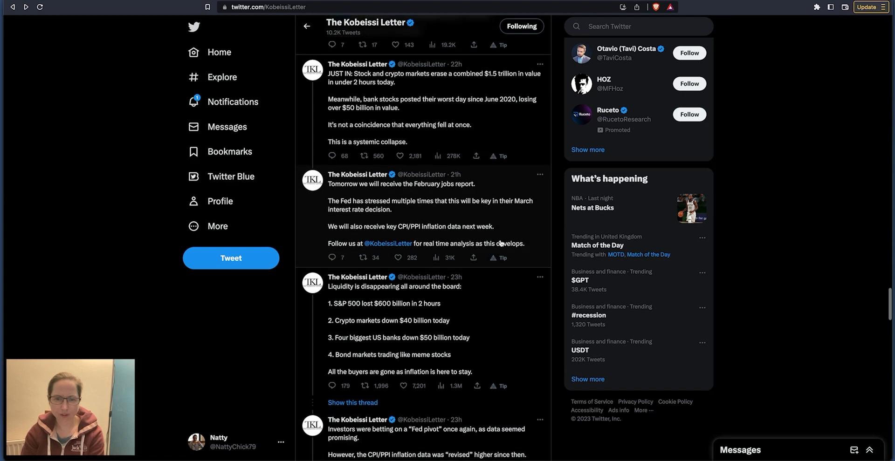
scroll("down", 3)
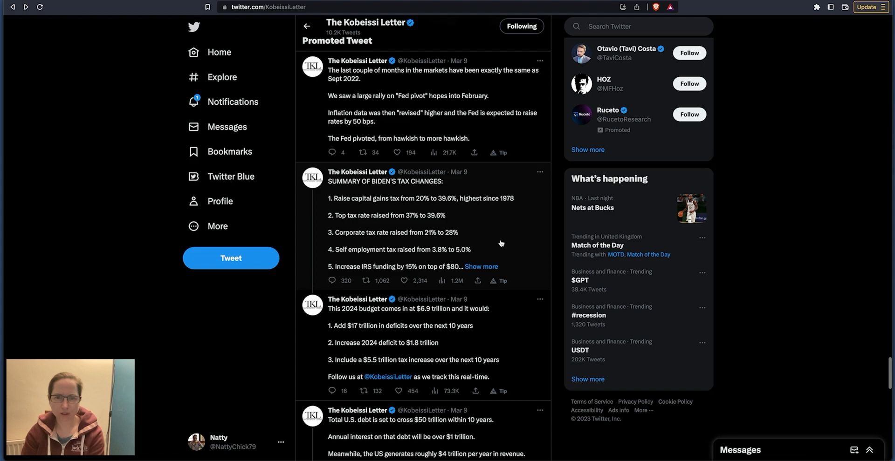
scroll("down", 3)
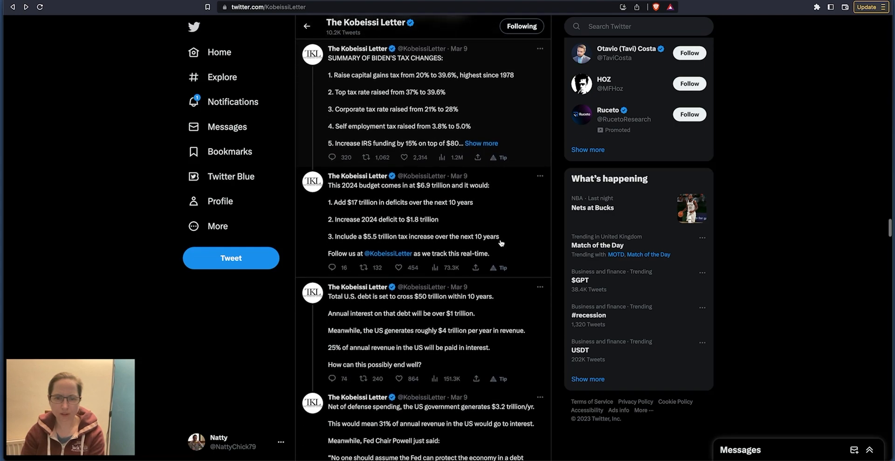
scroll("down", 3)
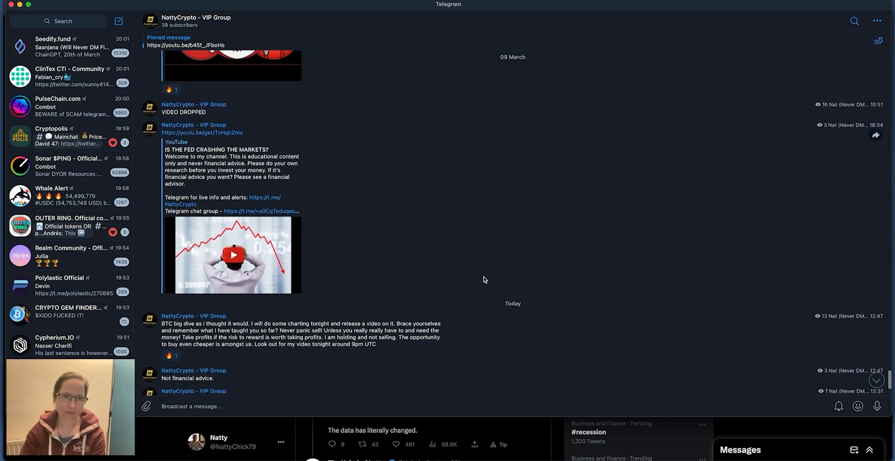
- Scroll the NattyCrypto VIP Group to today's jobs report and short-squeeze posts
scroll("down", 3)
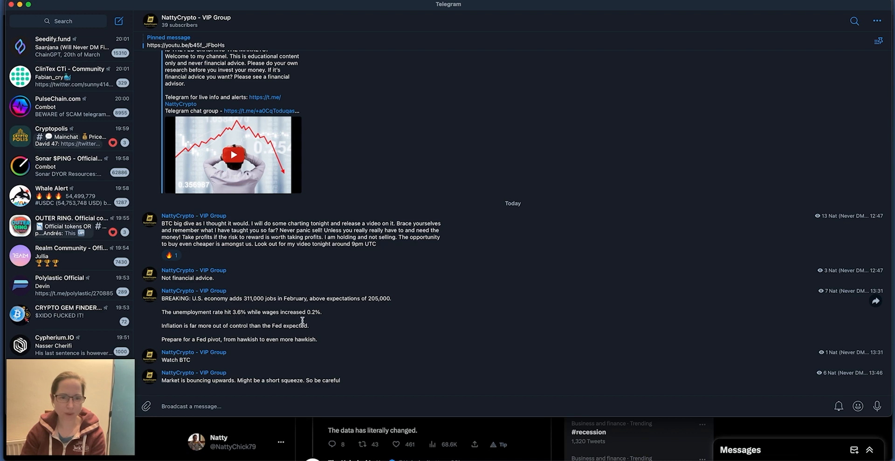
mouse_move(166, 337)
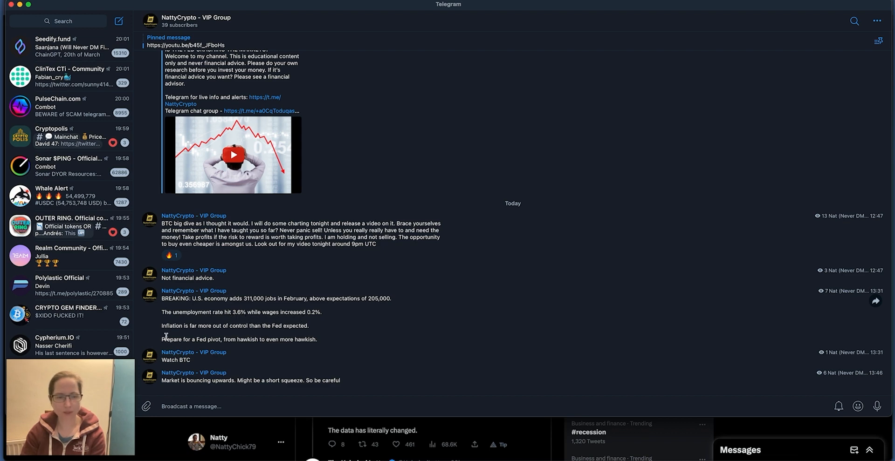
mouse_move(260, 337)
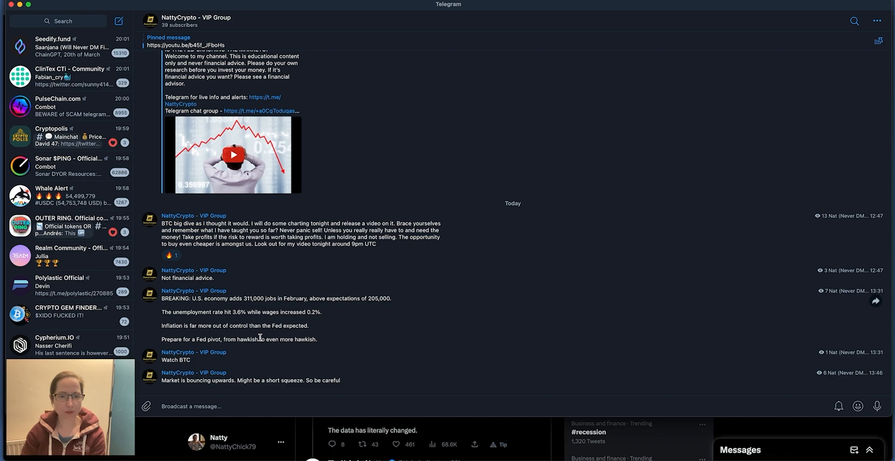
mouse_move(391, 348)
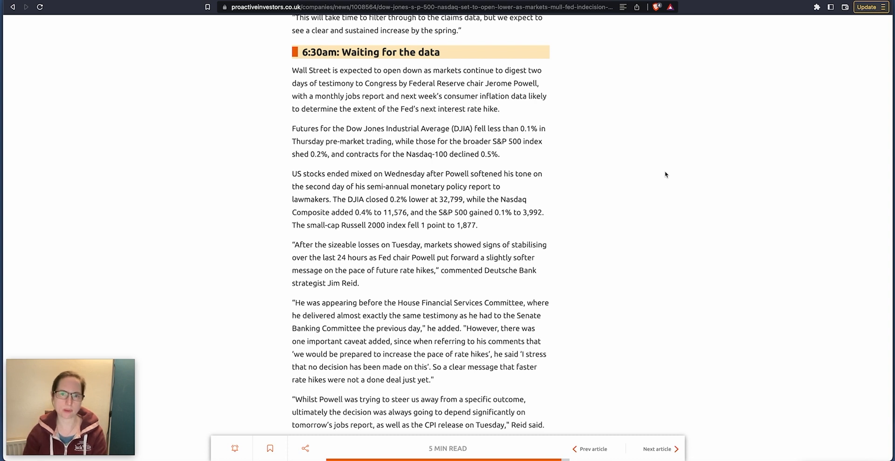
- Scroll the Proactive Investors article down to the 9:40am jobless claims section
scroll("down", 3)
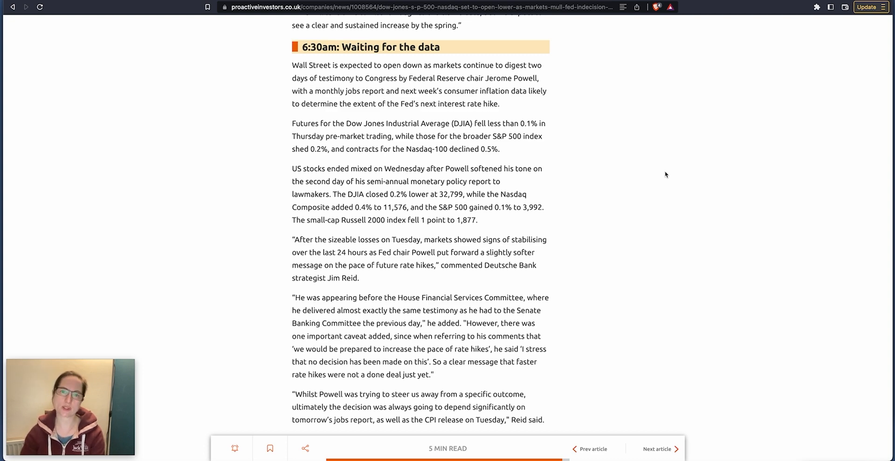
mouse_move(611, 187)
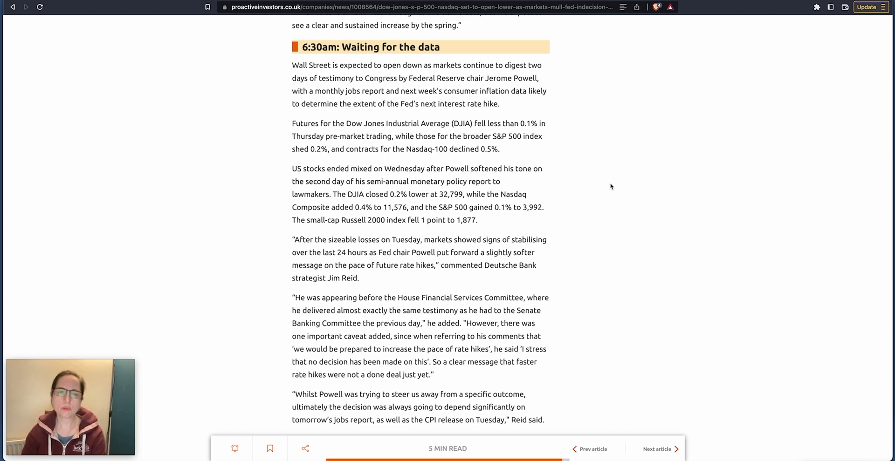
scroll("down", 3)
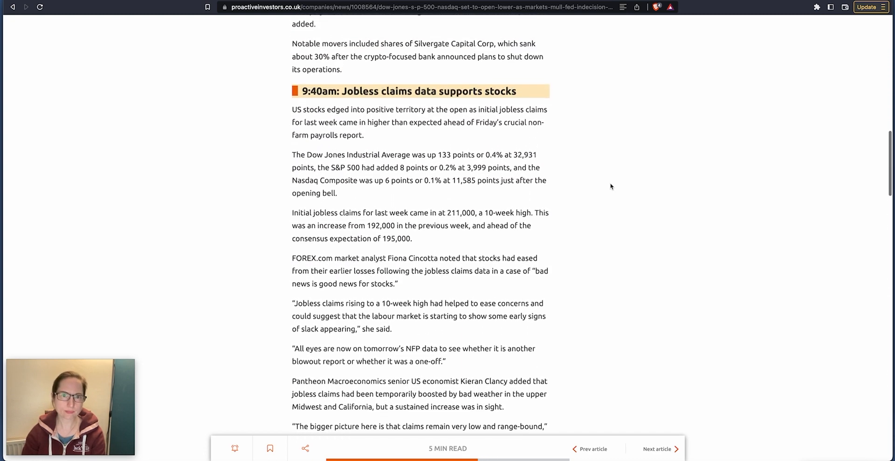
scroll("down", 3)
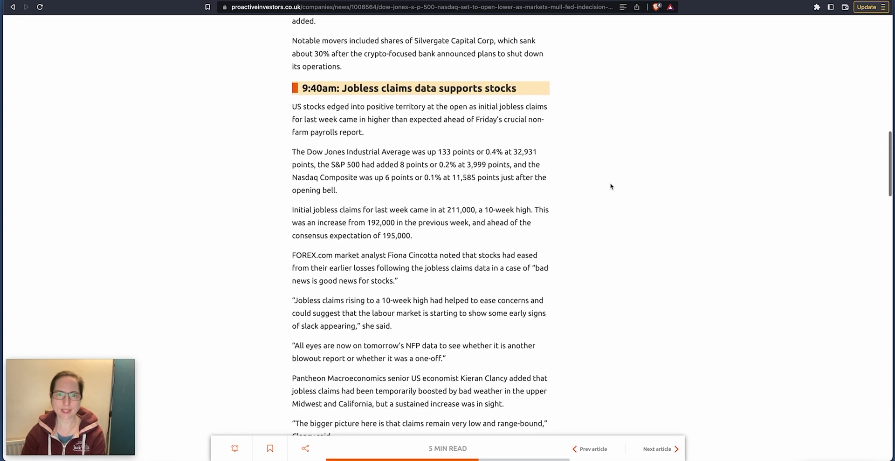
scroll("down", 3)
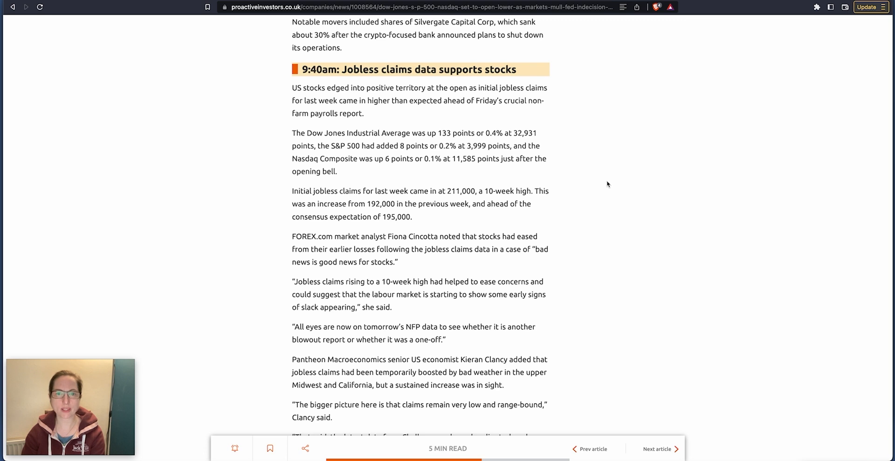
mouse_move(601, 184)
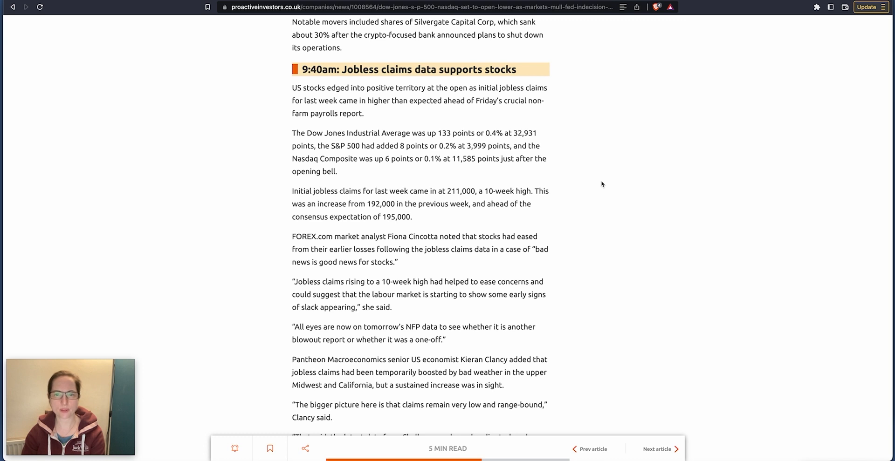
mouse_move(590, 186)
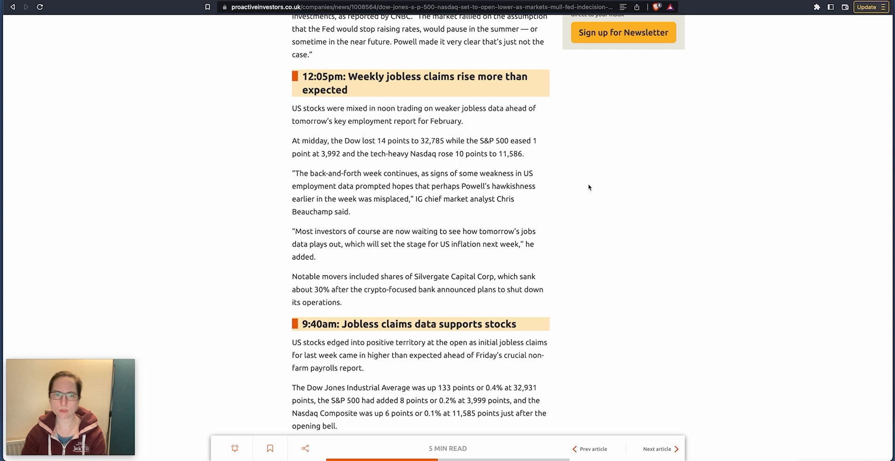
scroll("up", 3)
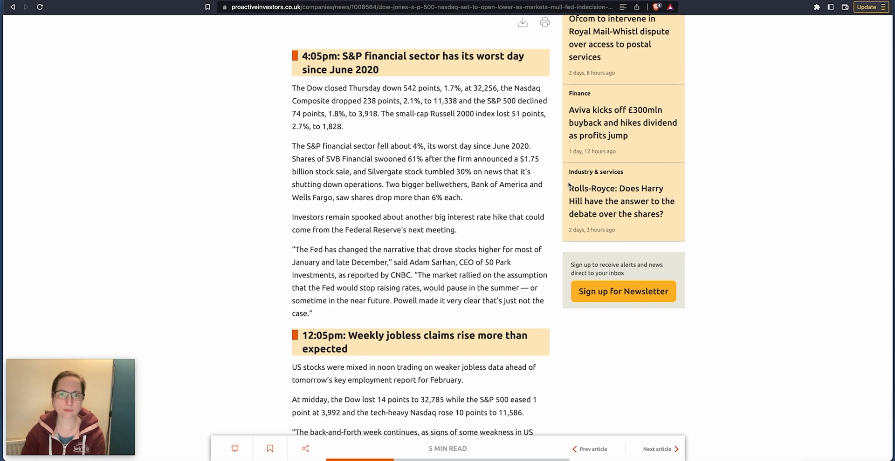
mouse_move(568, 186)
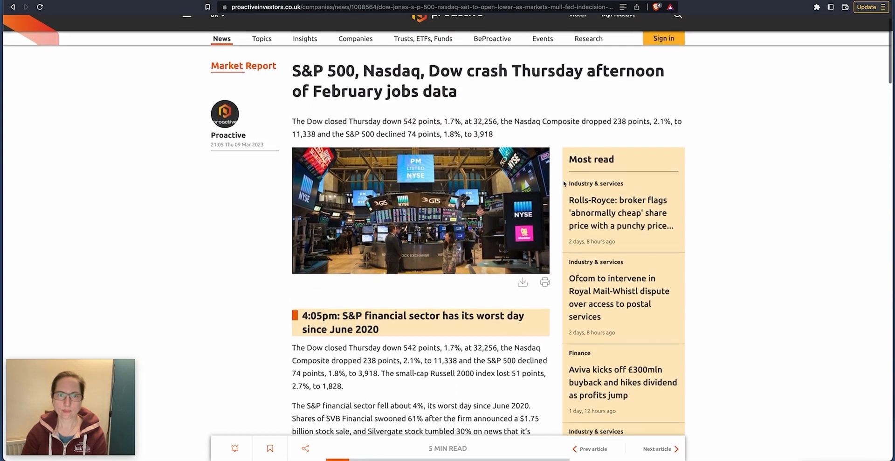
scroll("down", 3)
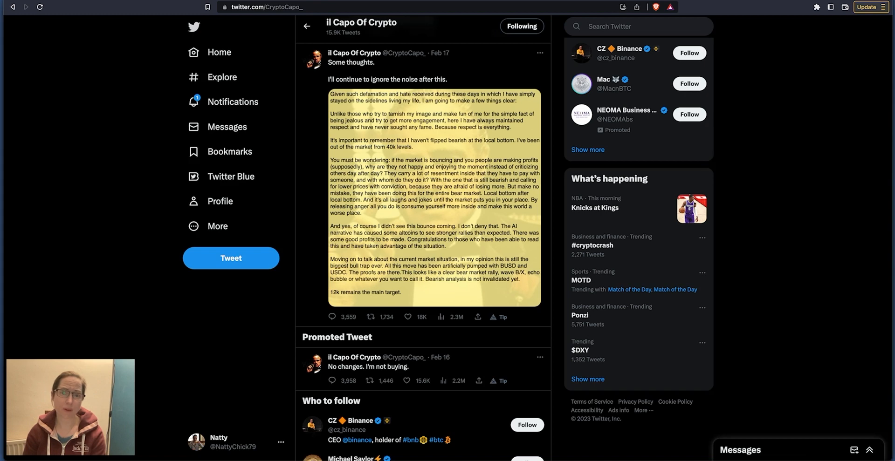
- View il Capo Of Crypto's pinned tweet text image full-size beside its replies
left_click(417, 208)
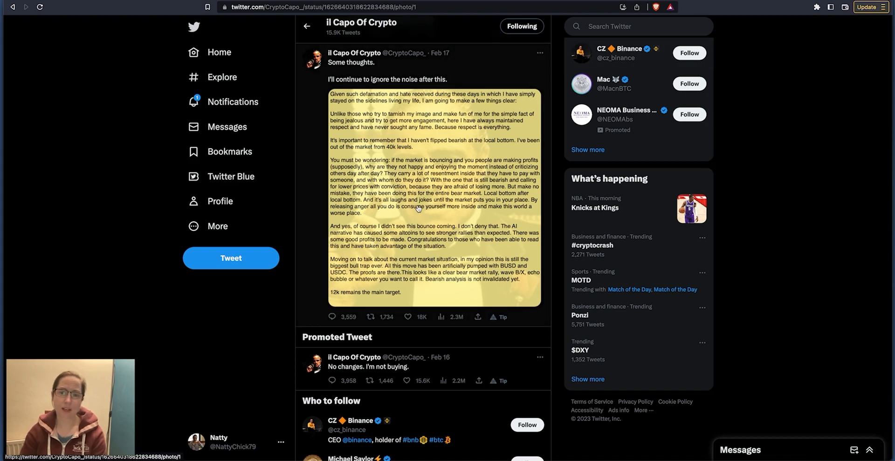
left_click(434, 197)
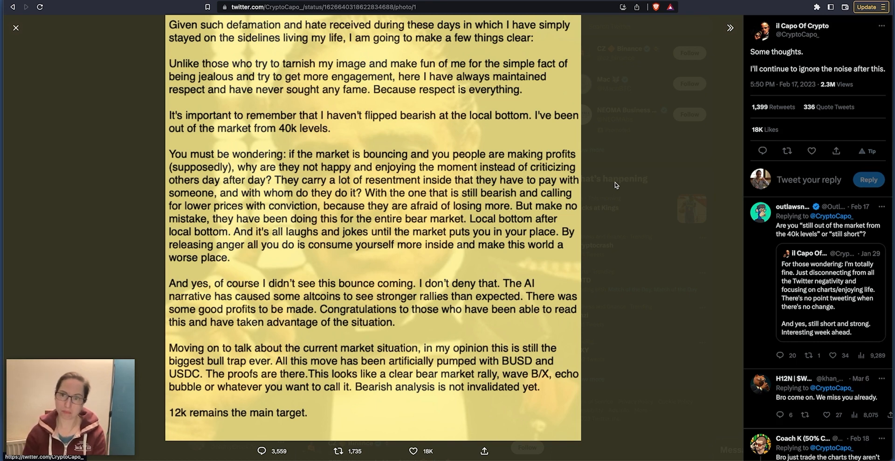
mouse_move(701, 5)
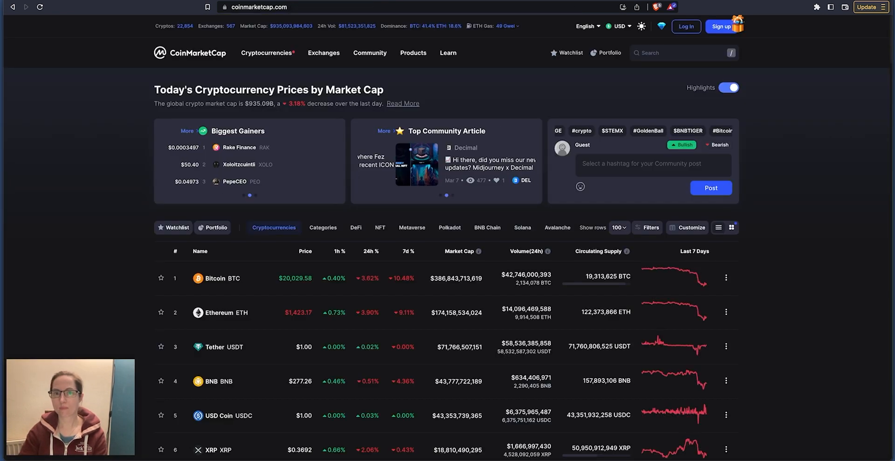
scroll("down", 3)
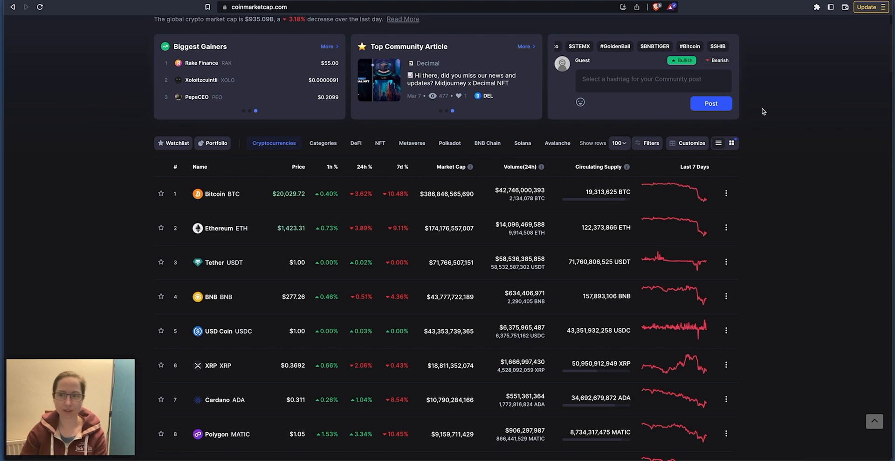
scroll("down", 3)
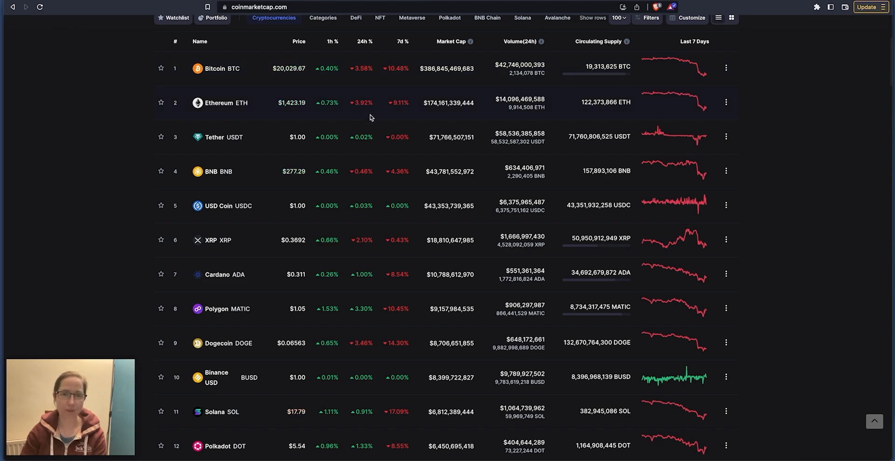
mouse_move(376, 168)
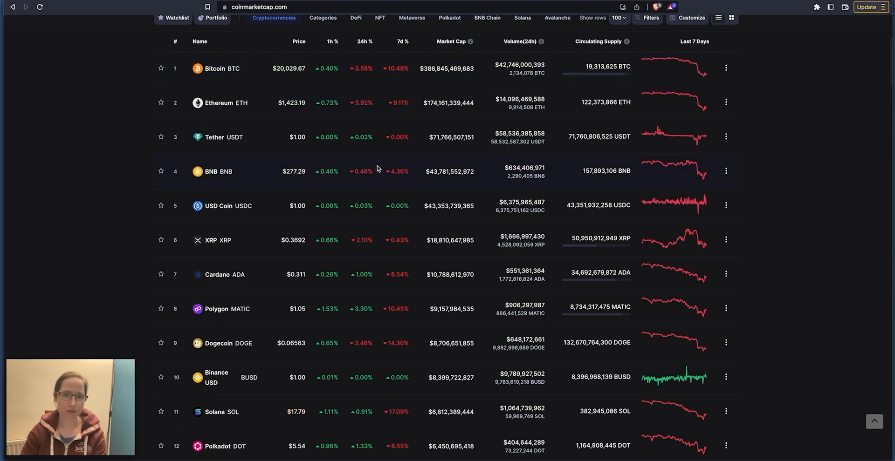
scroll("down", 3)
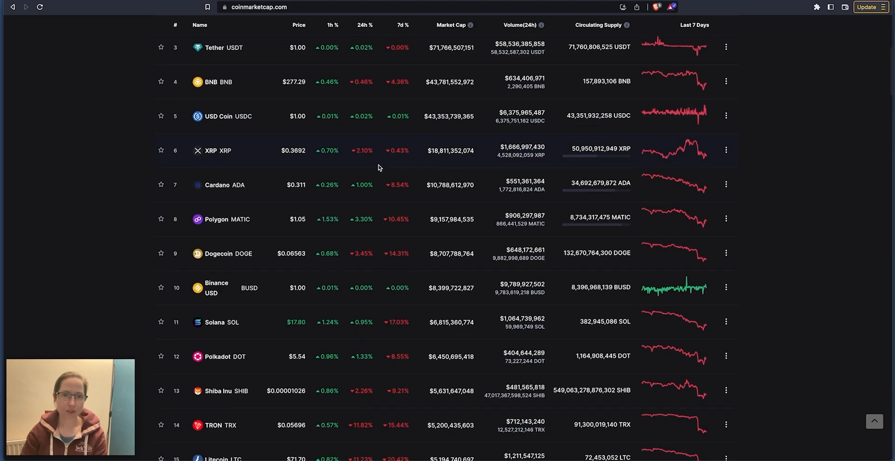
scroll("down", 3)
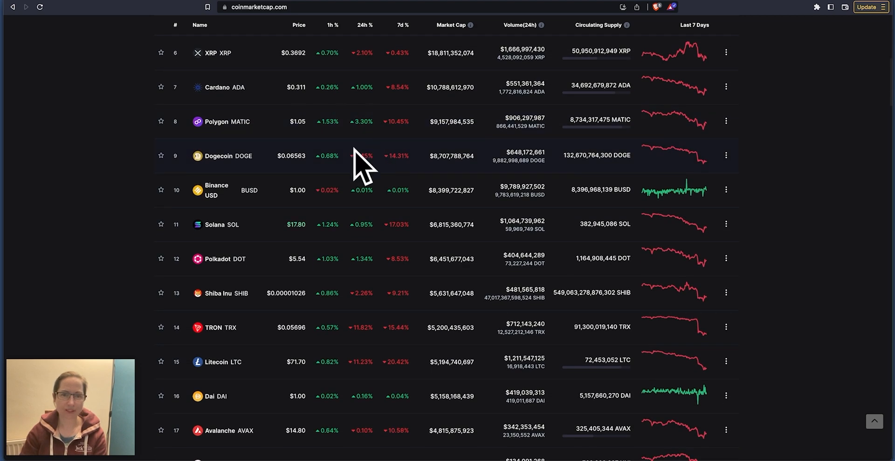
scroll("down", 3)
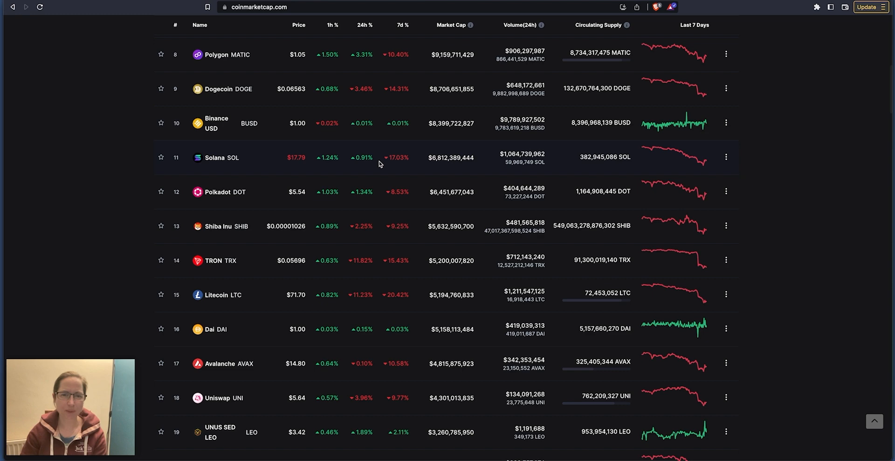
scroll("down", 3)
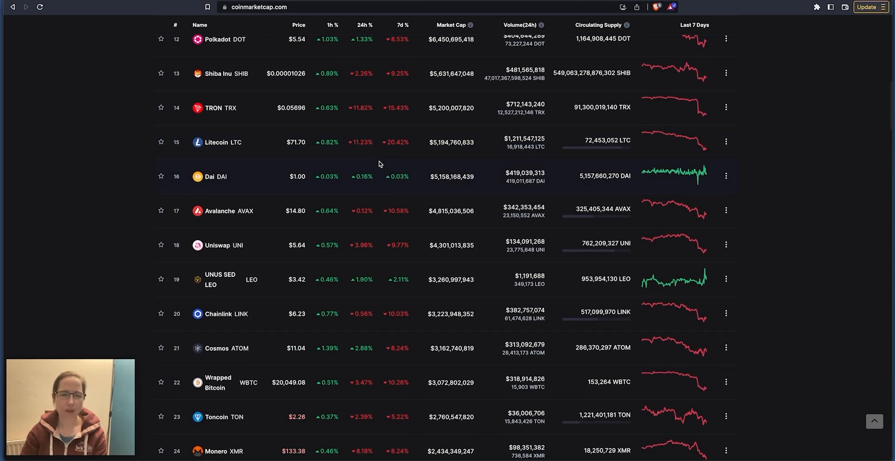
scroll("down", 3)
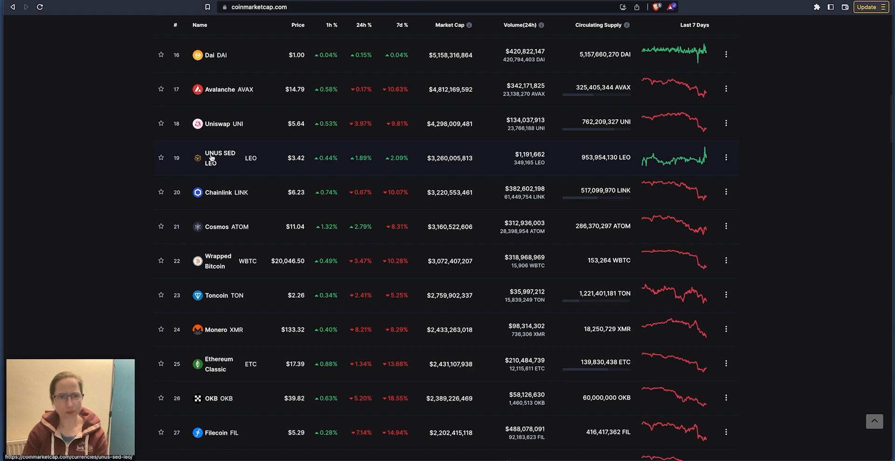
- Open the UNUS SED LEO page and scroll to its $3.42 price and USD chart
left_click(219, 157)
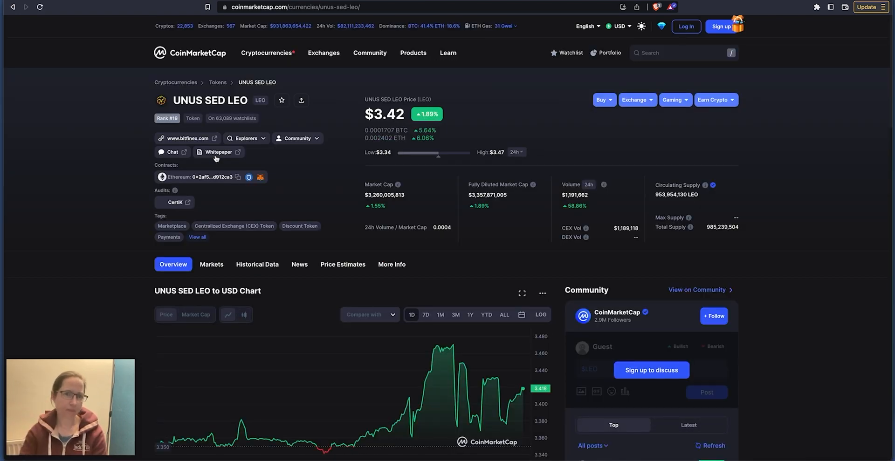
scroll("down", 3)
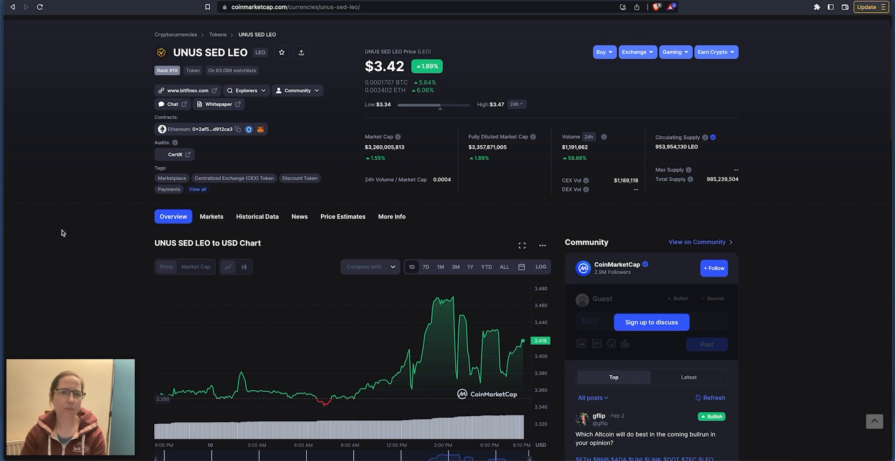
mouse_move(89, 226)
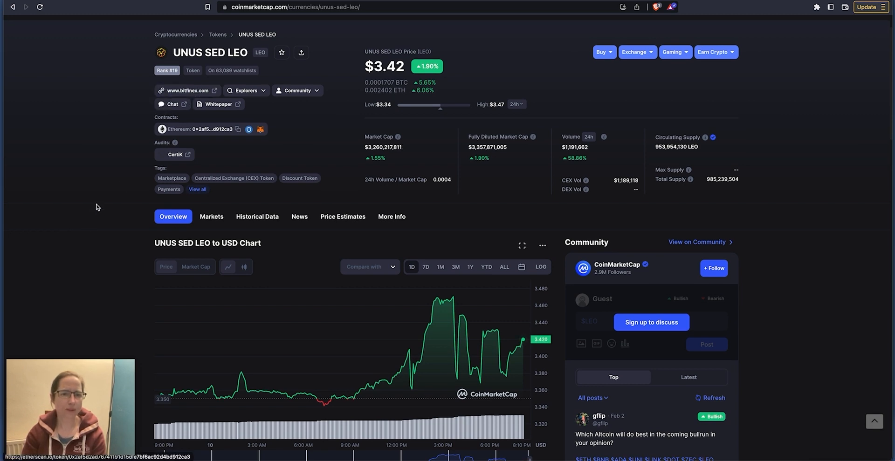
scroll("down", 3)
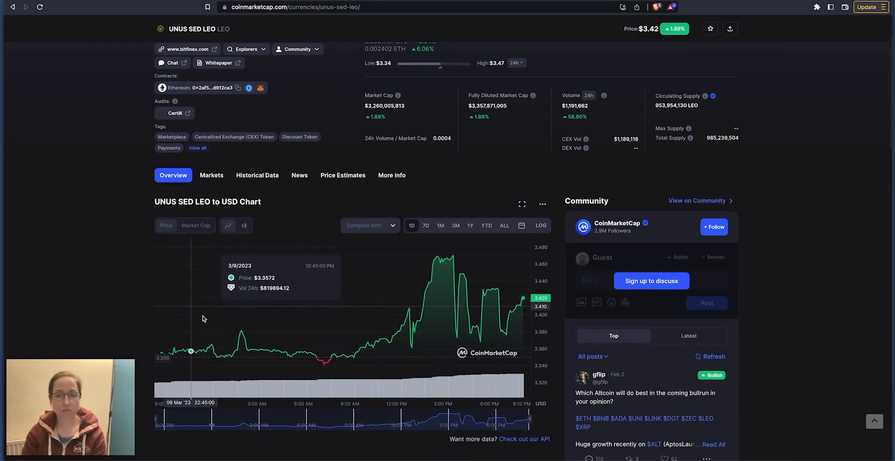
mouse_move(167, 261)
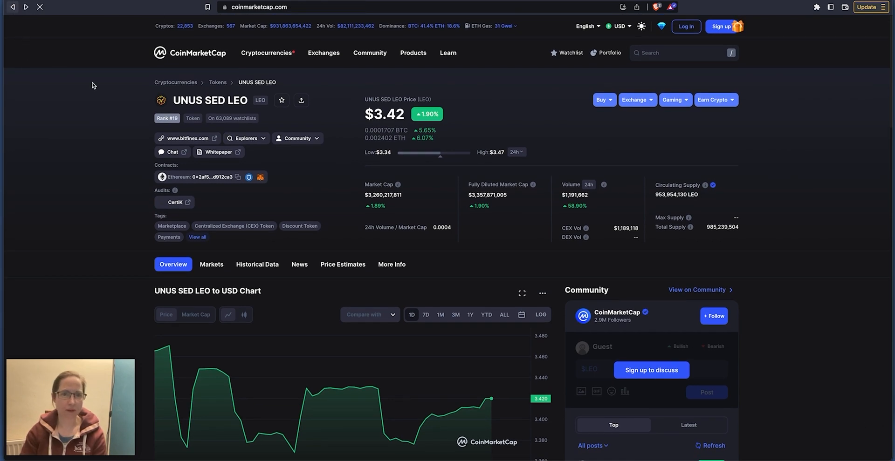
- Go back to the price list, scroll the table, then return to Bitcoin at the top
left_click(11, 6)
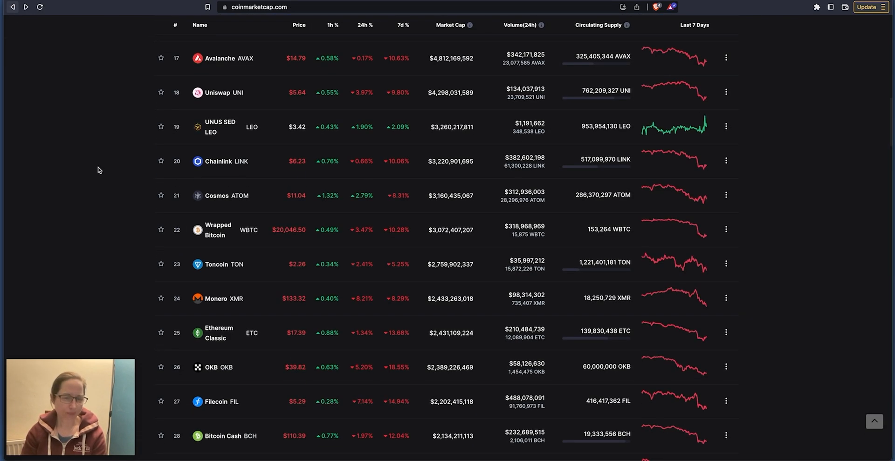
scroll("down", 3)
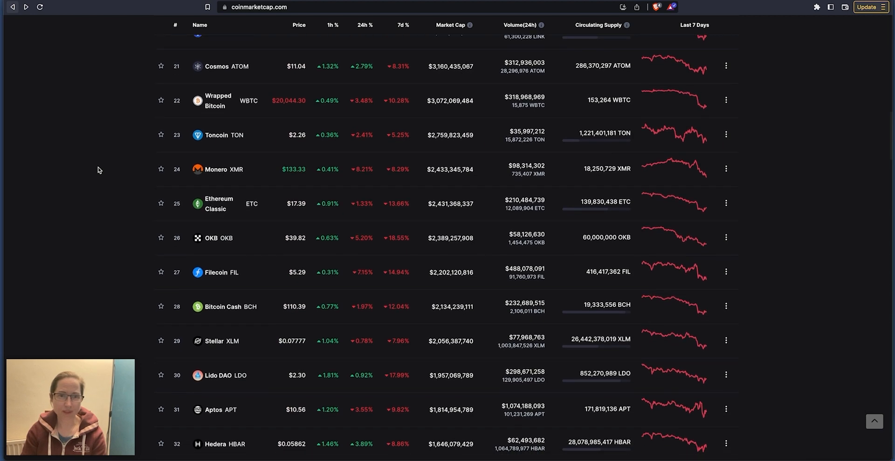
scroll("down", 3)
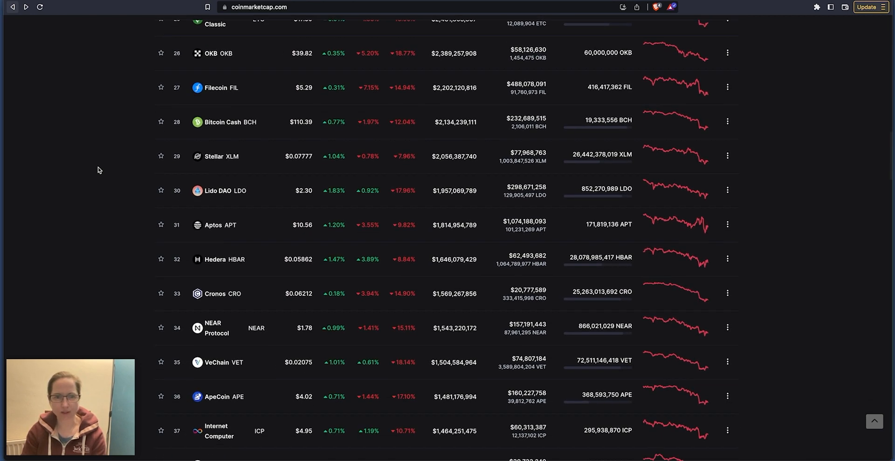
scroll("down", 3)
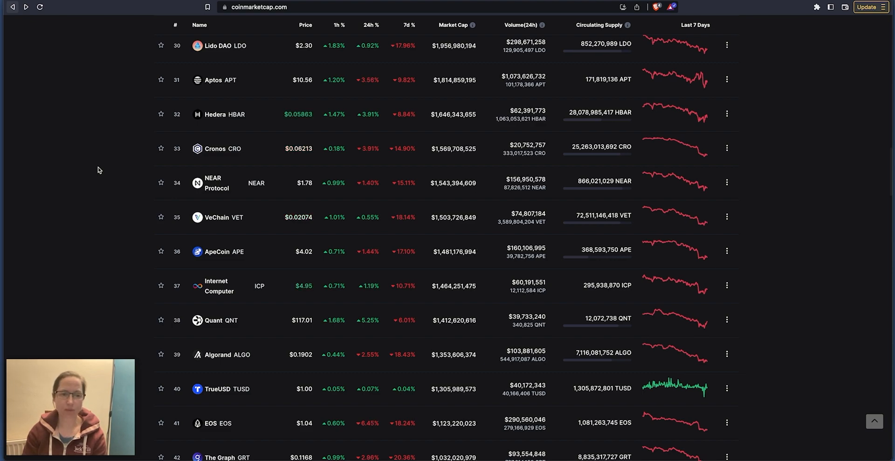
scroll("up", 3)
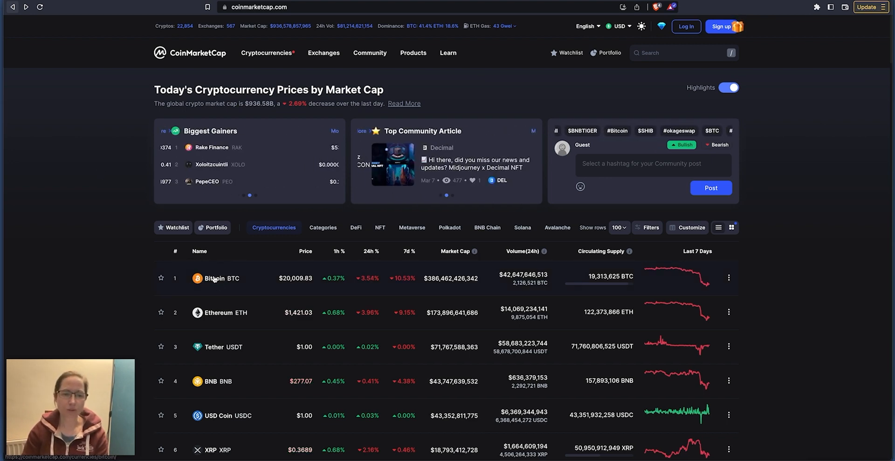
- Open Bitcoin's page and set its USD chart to the ALL range (2014–2023)
left_click(214, 278)
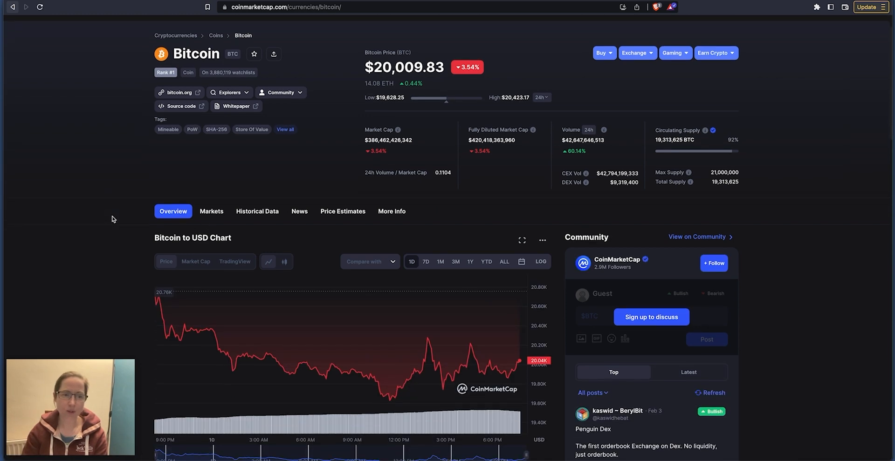
left_click(503, 94)
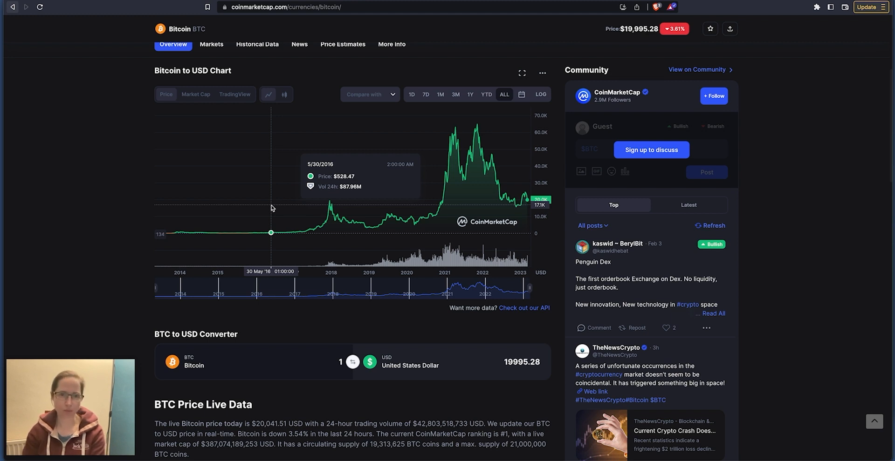
mouse_move(329, 201)
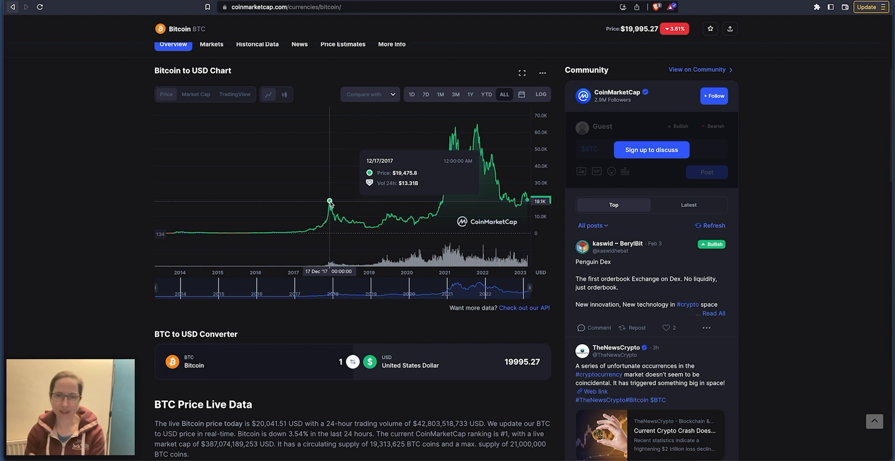
mouse_move(368, 226)
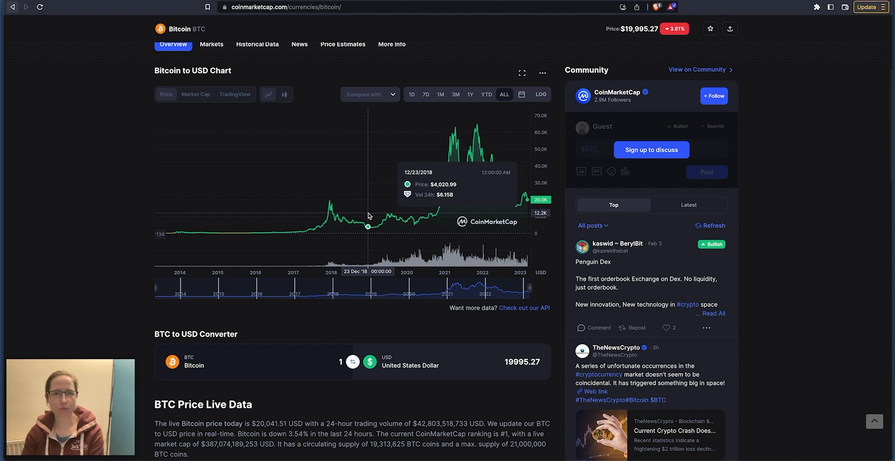
mouse_move(476, 148)
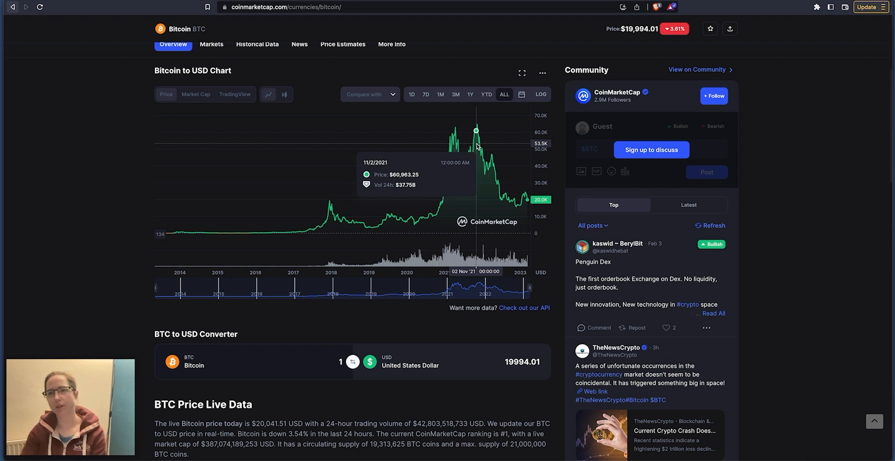
mouse_move(806, 28)
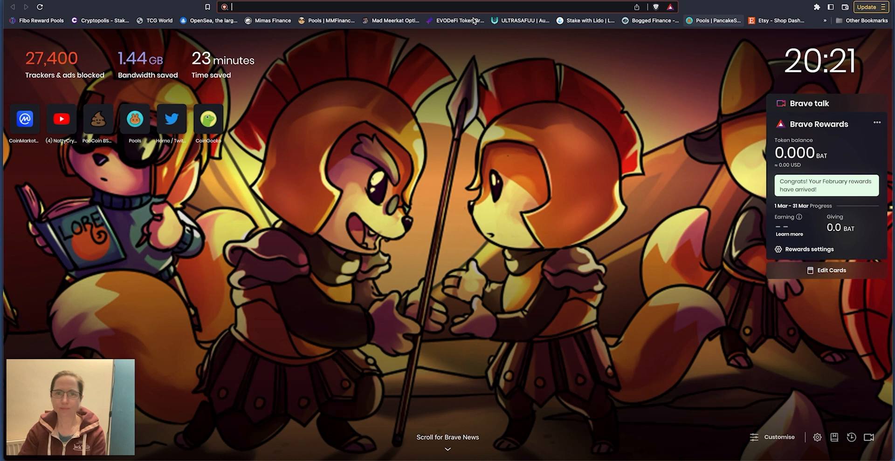
mouse_move(415, 213)
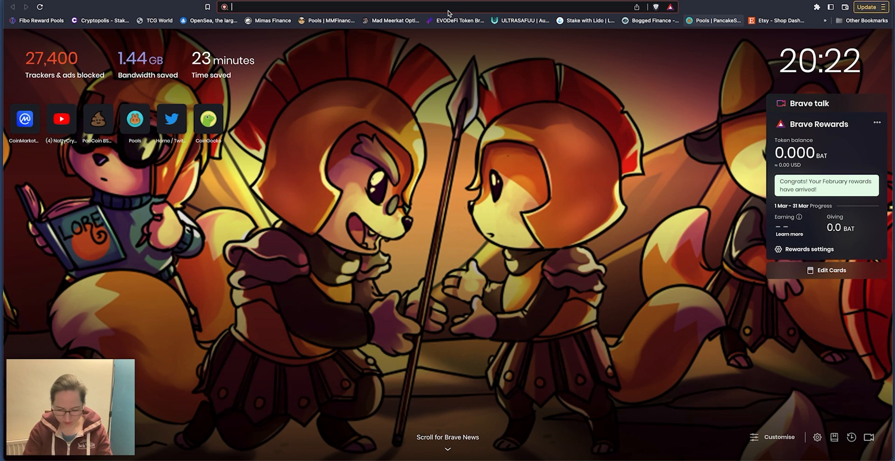
- Search 'stock market cheat sheet' and open the New Trader U result
type("STOCK MSARK")
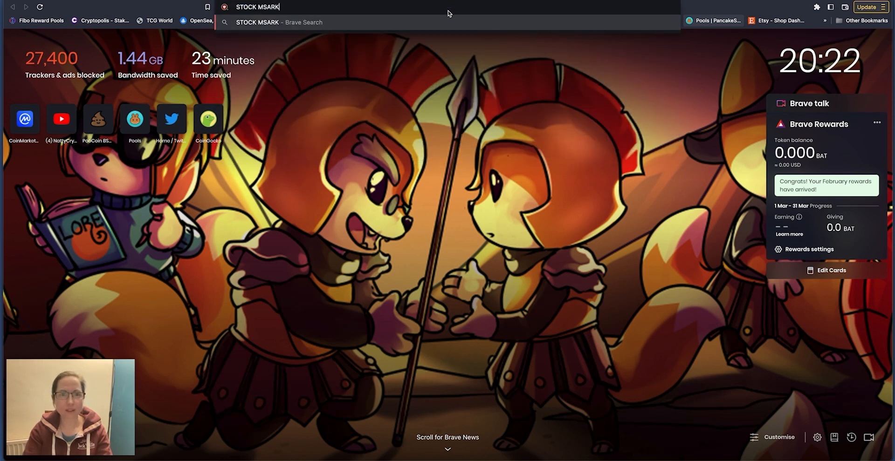
type("STOCK MARKET C")
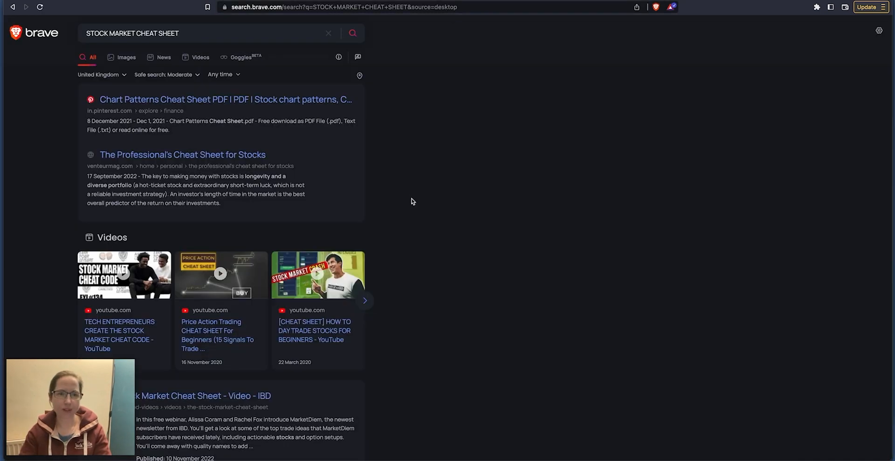
scroll("down", 3)
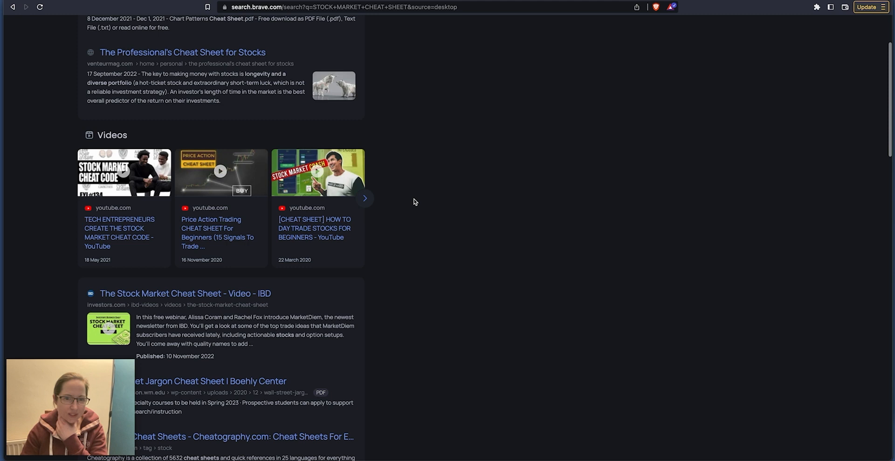
scroll("down", 3)
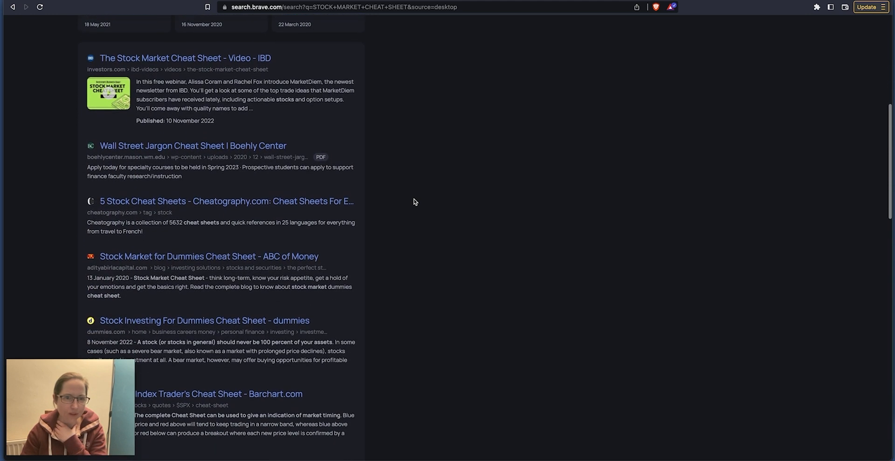
scroll("down", 3)
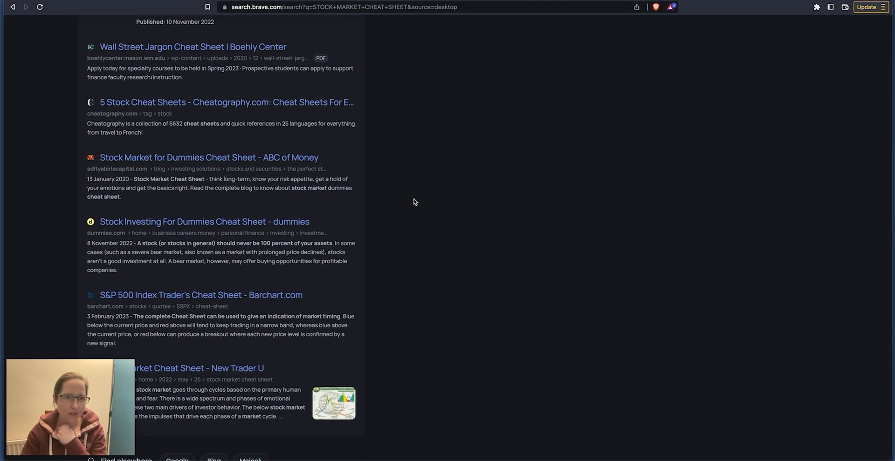
scroll("down", 3)
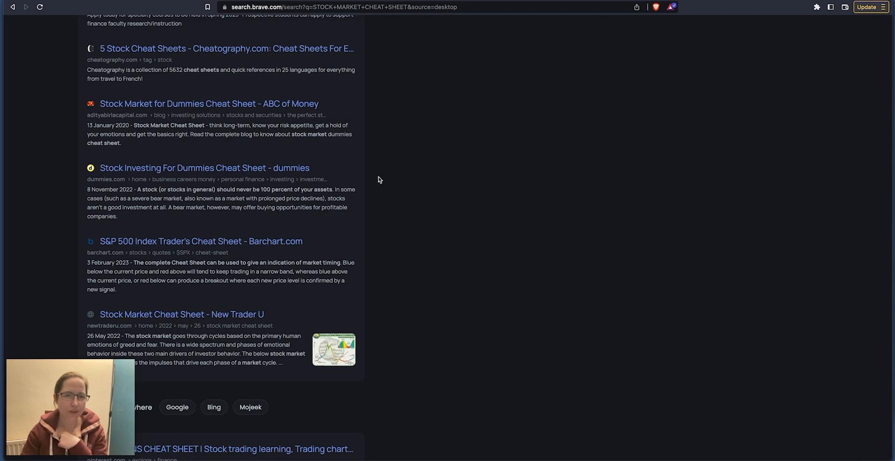
left_click(209, 103)
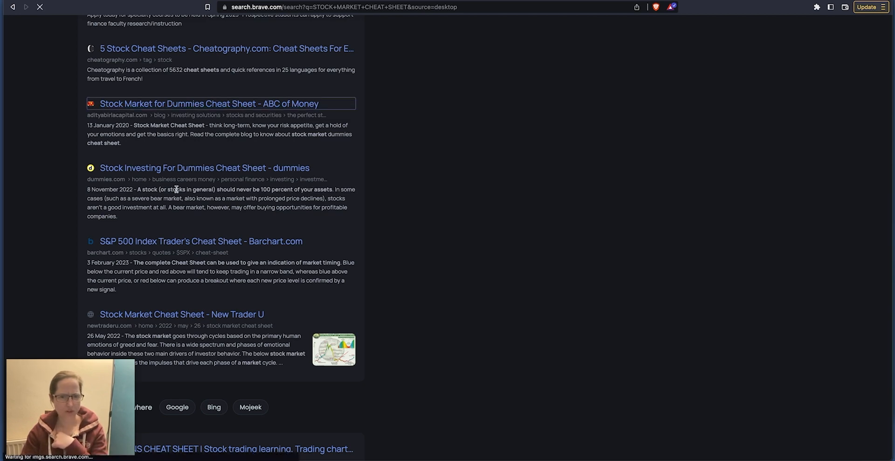
left_click(181, 314)
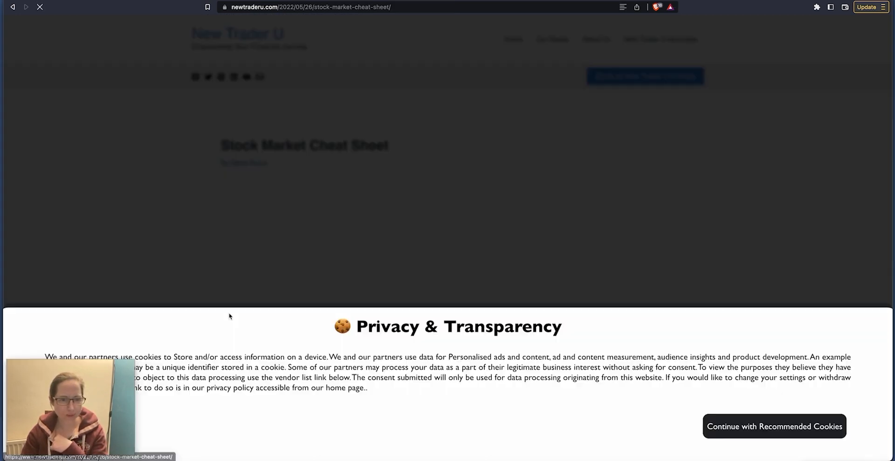
- Accept the recommended cookies and scroll to the market-cycle psychology chart
left_click(774, 427)
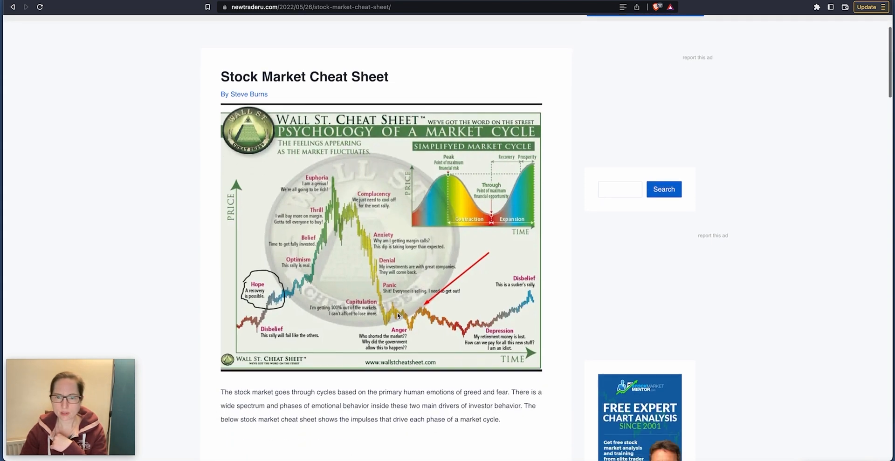
scroll("down", 3)
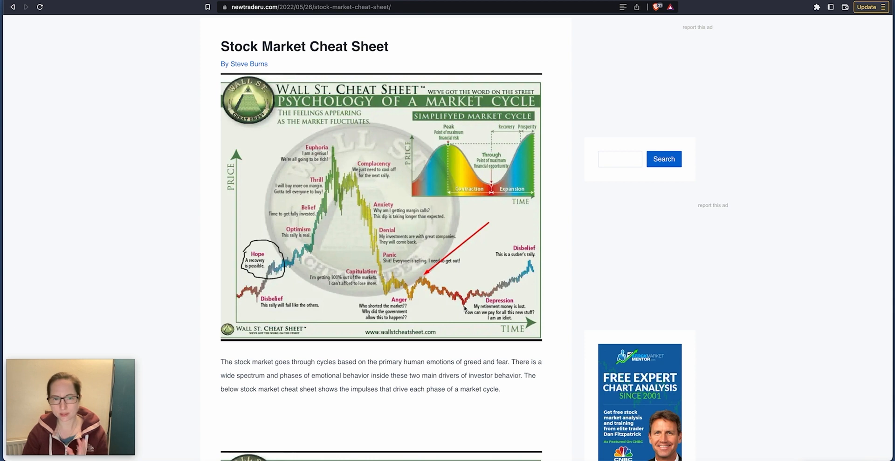
mouse_move(330, 153)
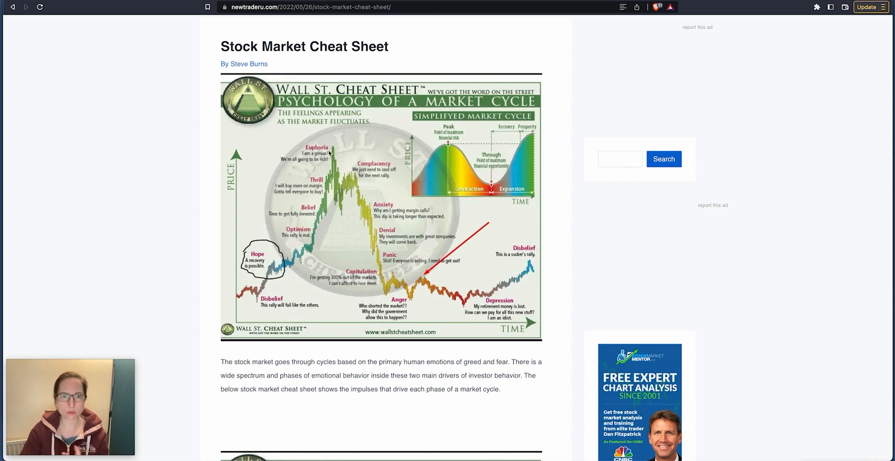
mouse_move(354, 175)
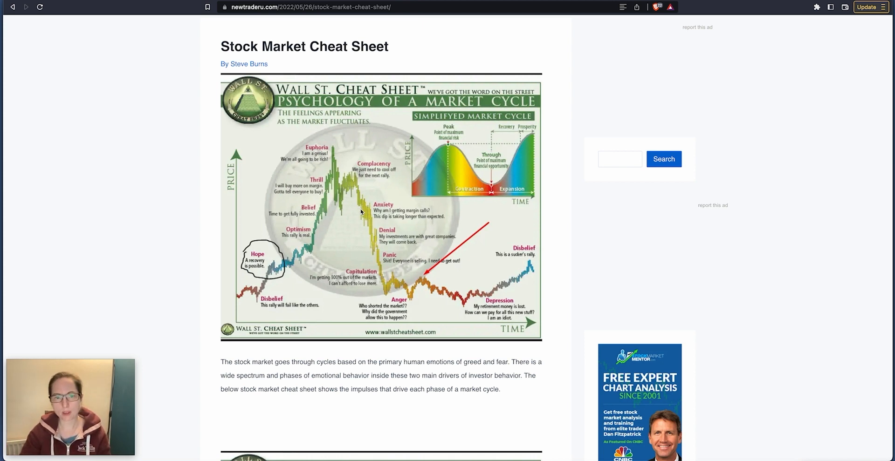
mouse_move(369, 235)
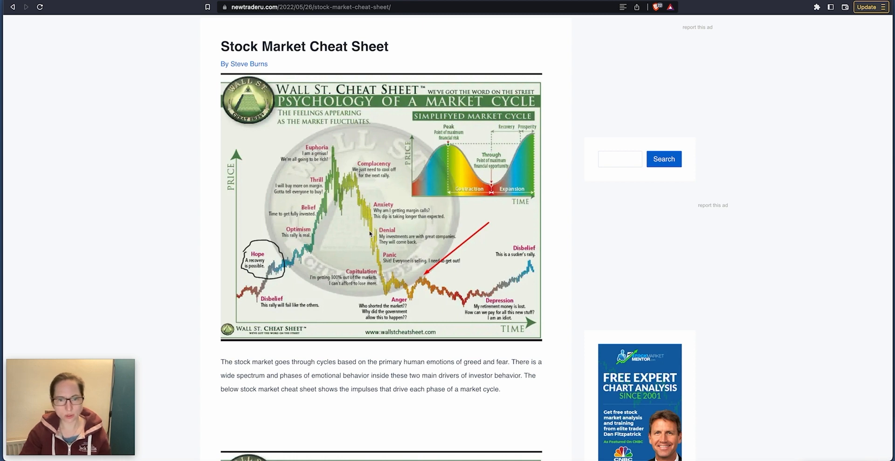
mouse_move(392, 299)
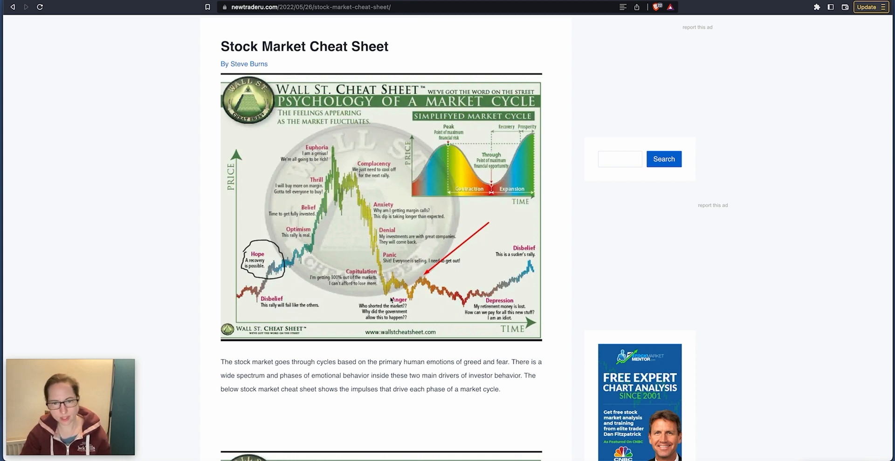
mouse_move(375, 221)
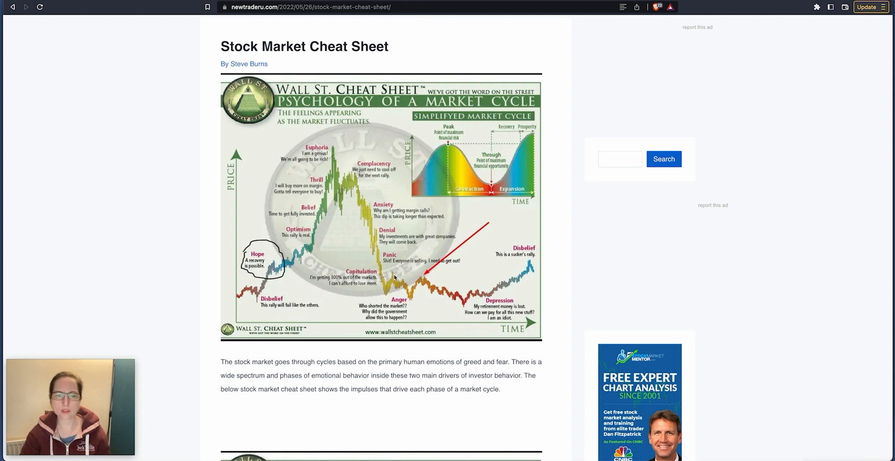
mouse_move(412, 302)
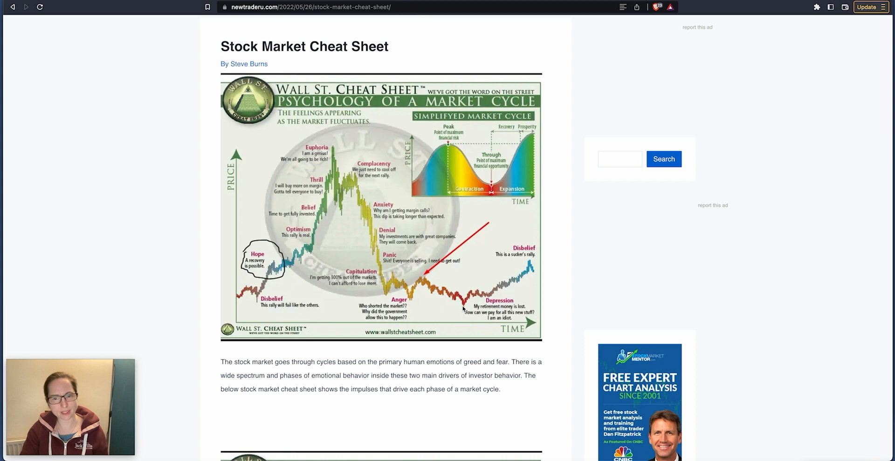
mouse_move(522, 287)
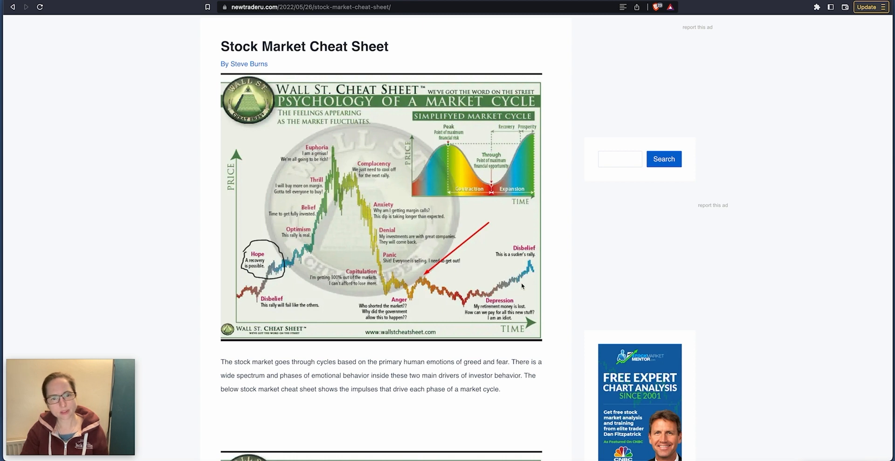
mouse_move(235, 263)
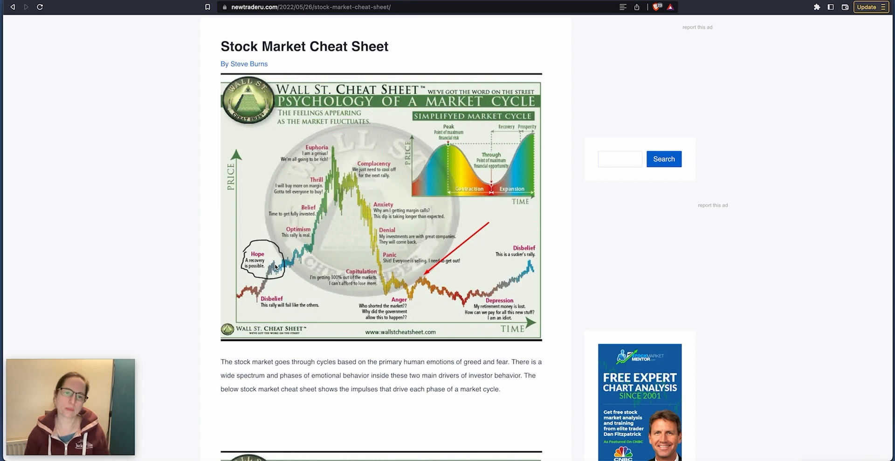
mouse_move(336, 147)
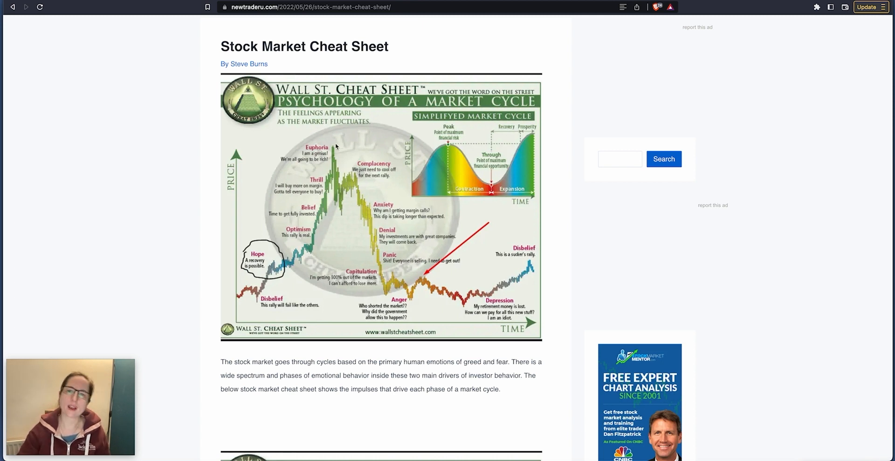
mouse_move(307, 228)
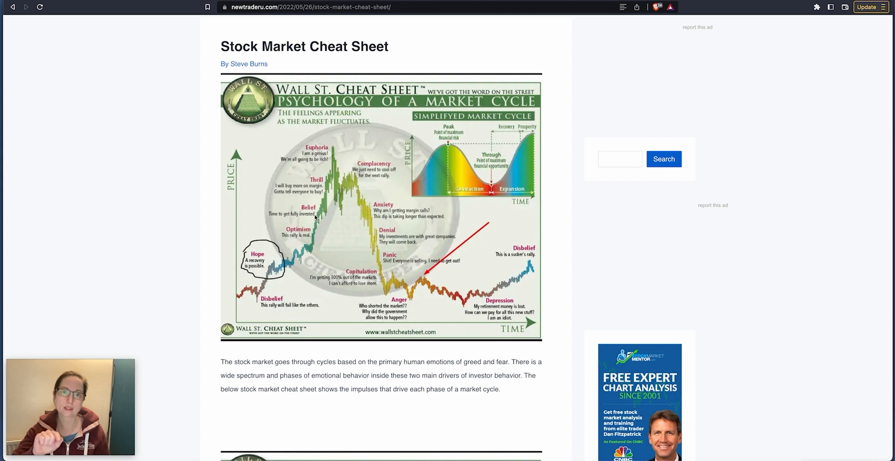
mouse_move(565, 89)
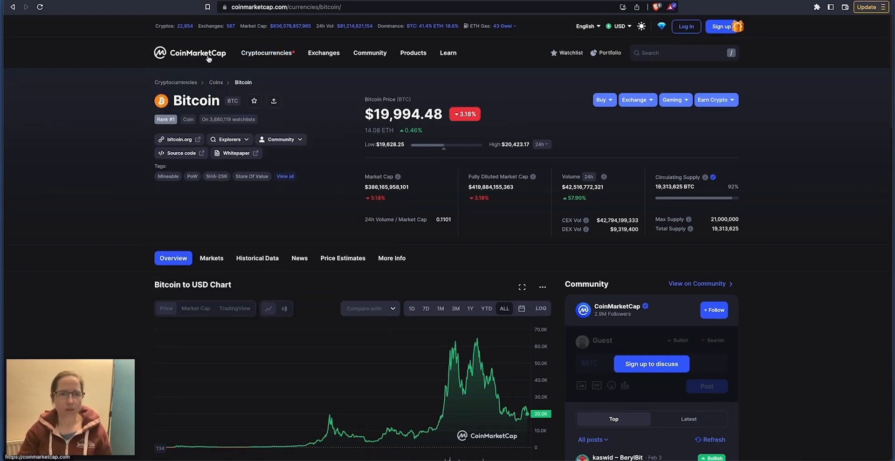
- Go to CoinMarketCap's rankings and open the Polygon (MATIC) page, priced at $1.05
left_click(189, 53)
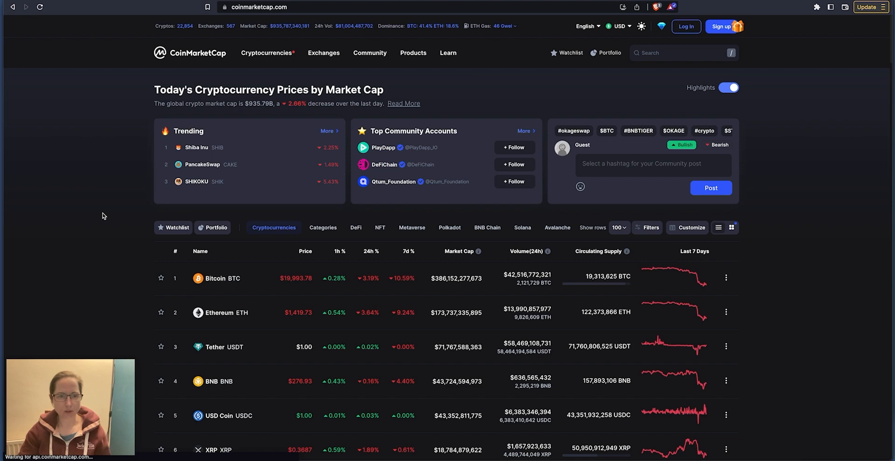
scroll("down", 3)
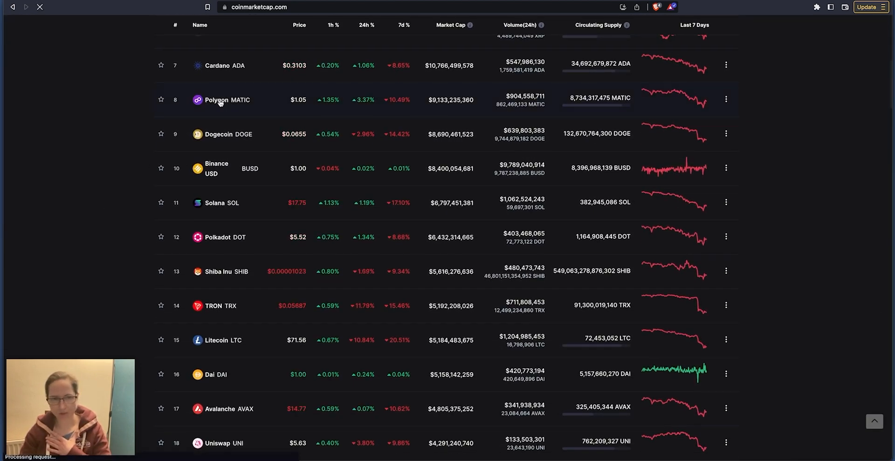
left_click(216, 100)
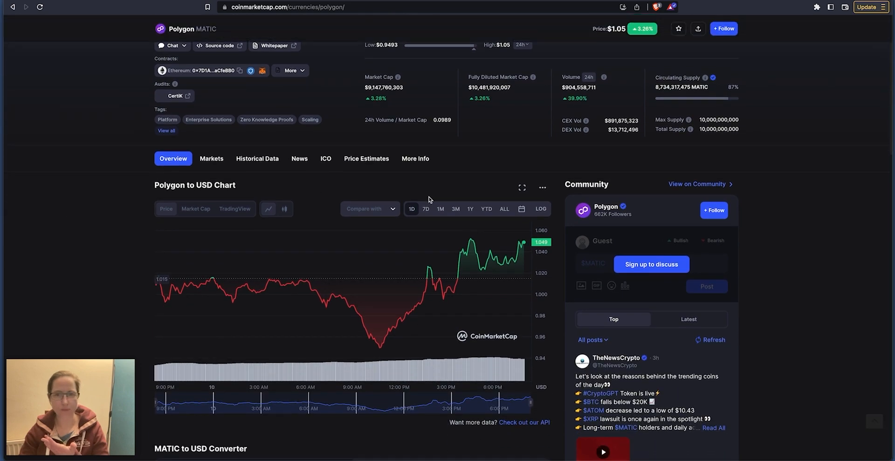
- Set Polygon's chart to ALL time, then switch it to market cap
left_click(503, 209)
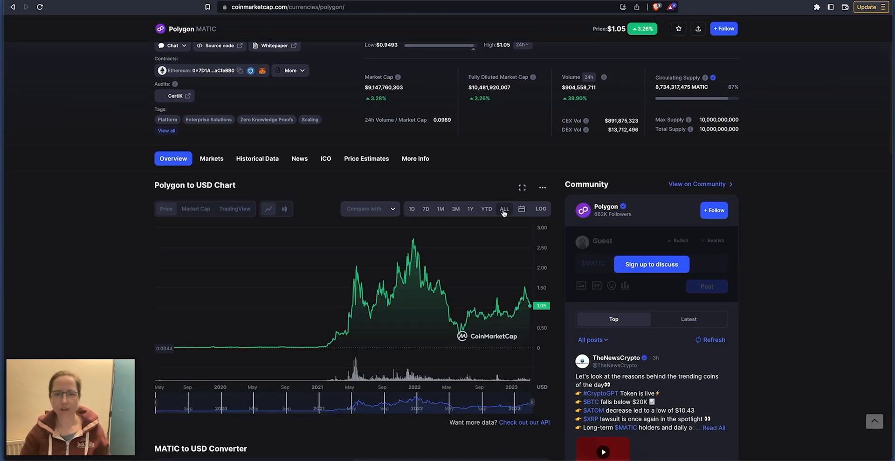
mouse_move(506, 306)
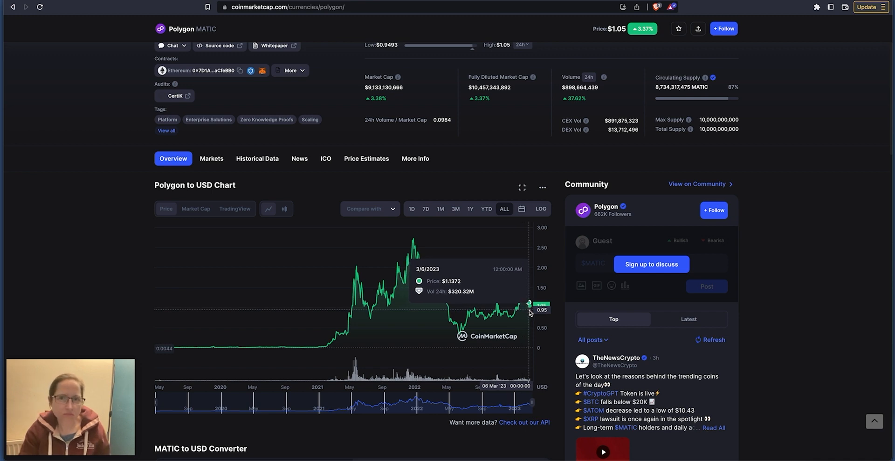
mouse_move(393, 335)
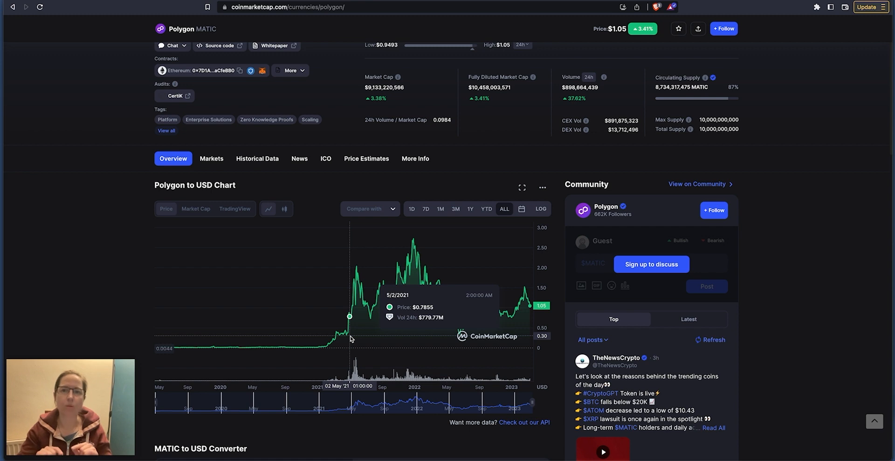
mouse_move(368, 327)
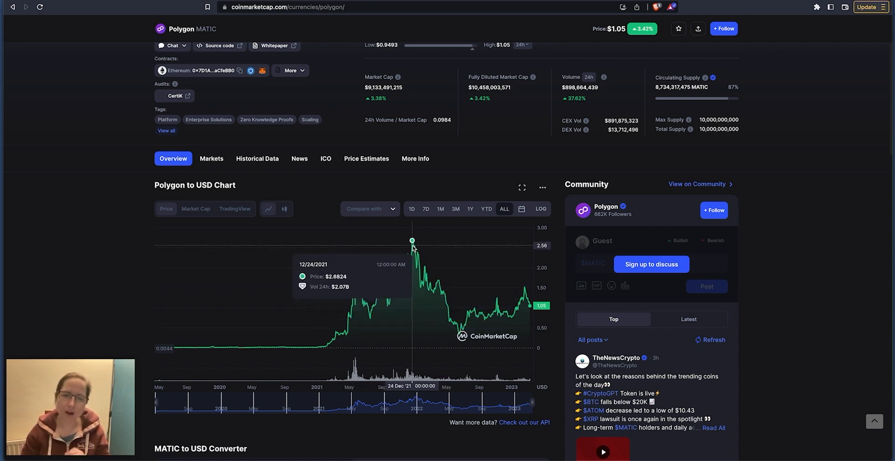
left_click(195, 208)
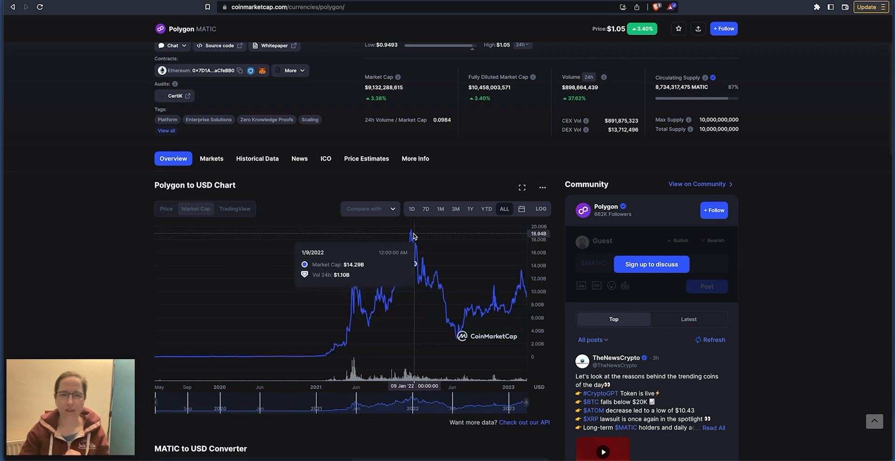
mouse_move(411, 236)
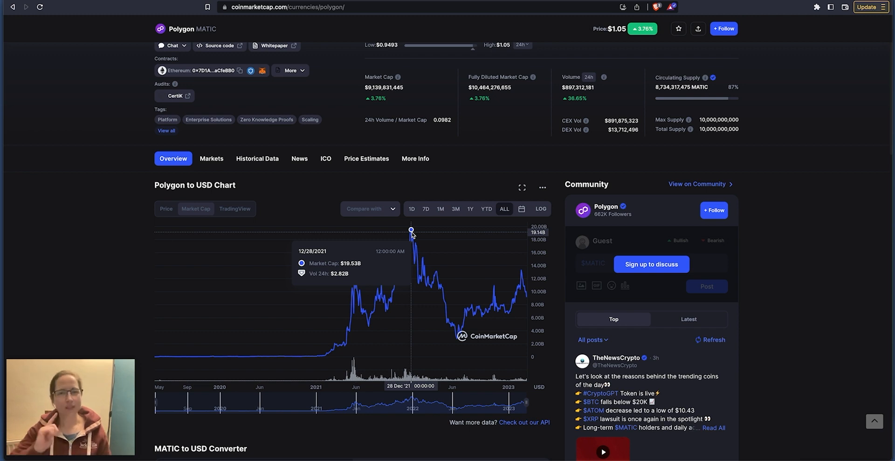
mouse_move(548, 149)
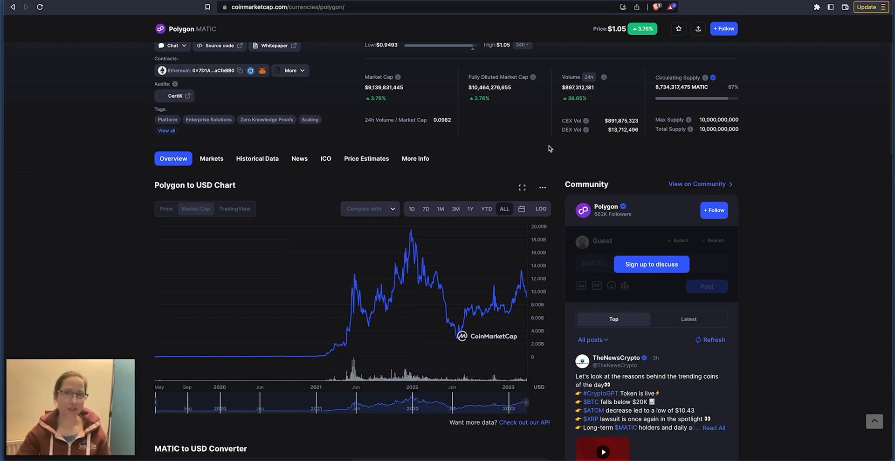